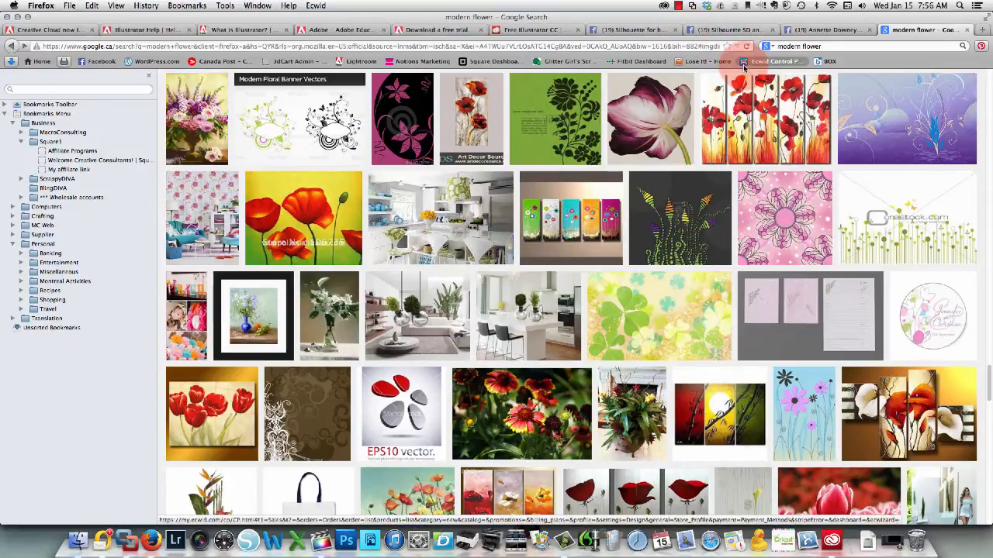
{"action": "mouse_move", "coordinate": [745, 62]}
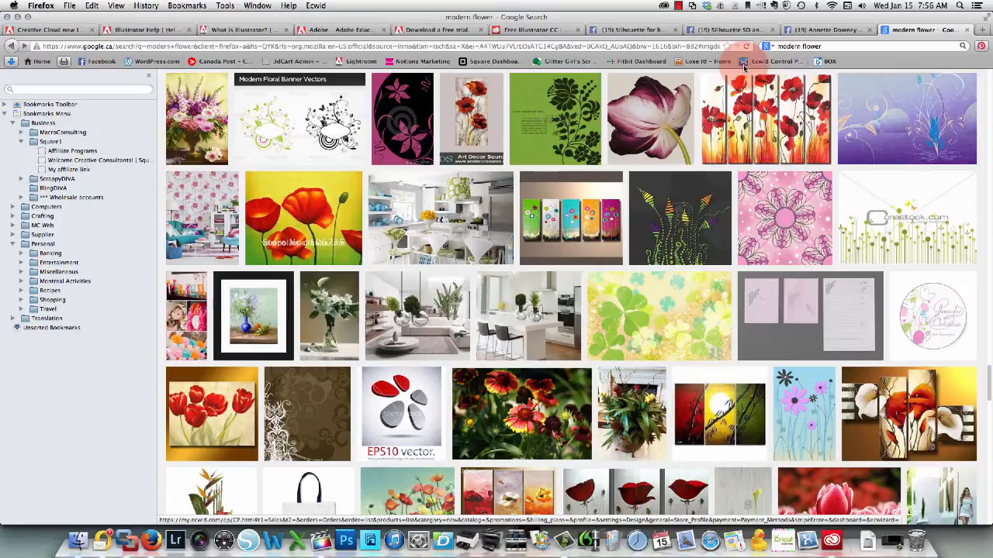
{"action": "mouse_move", "coordinate": [568, 121]}
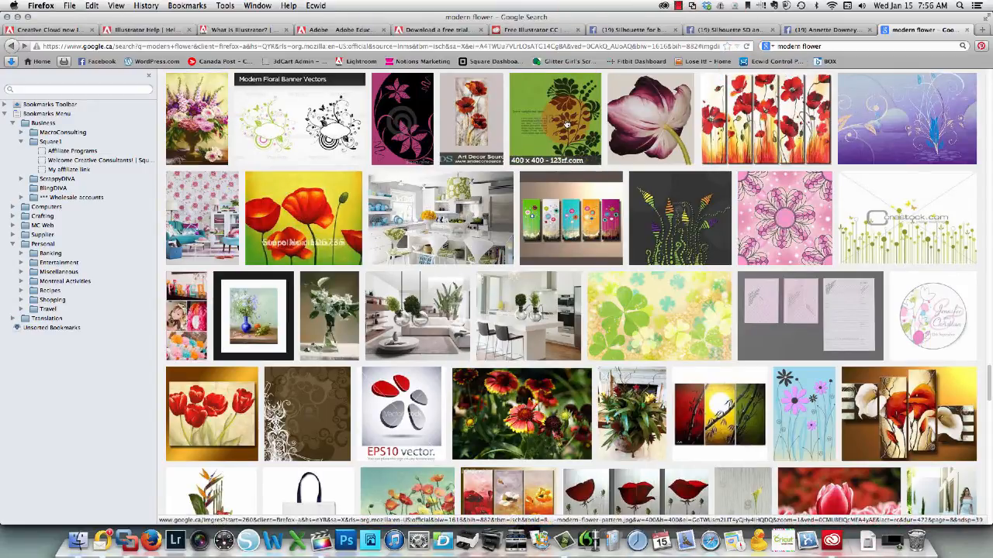
Step: Preview a flower pattern and scroll down the image results to the black floral tattoo drawing
{"action": "left_click", "coordinate": [566, 121]}
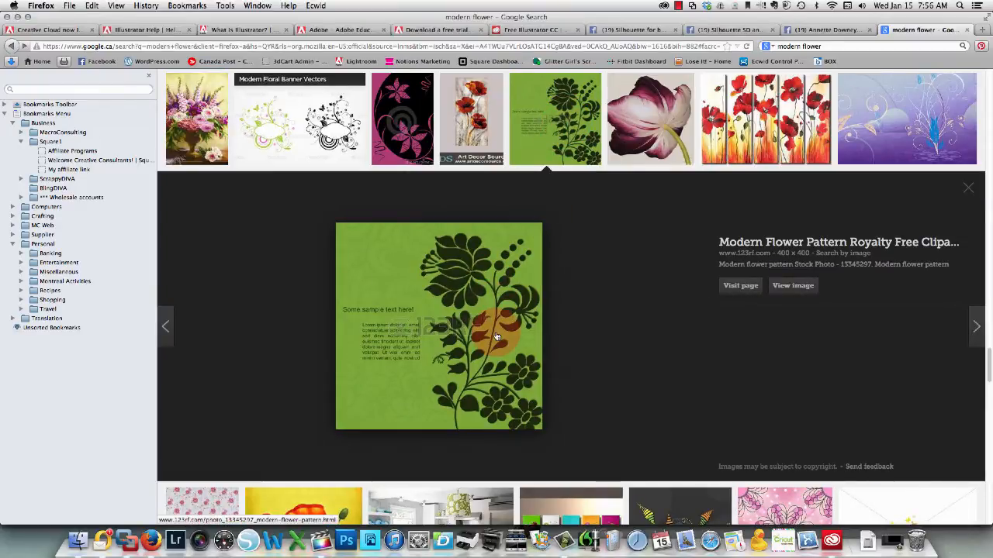
{"action": "mouse_move", "coordinate": [462, 330]}
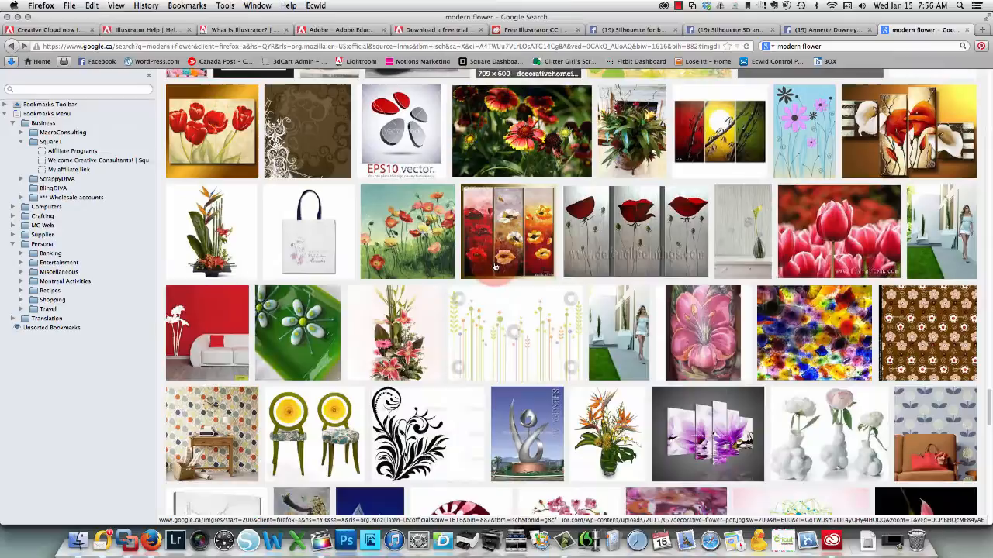
{"action": "scroll", "scroll_direction": "down", "scroll_amount": 3}
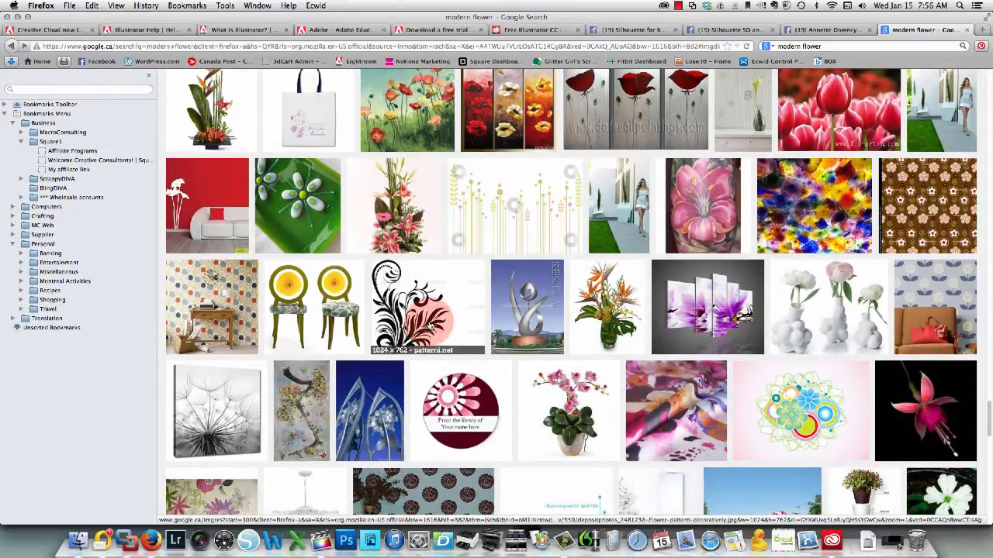
{"action": "scroll", "scroll_direction": "down", "scroll_amount": 3}
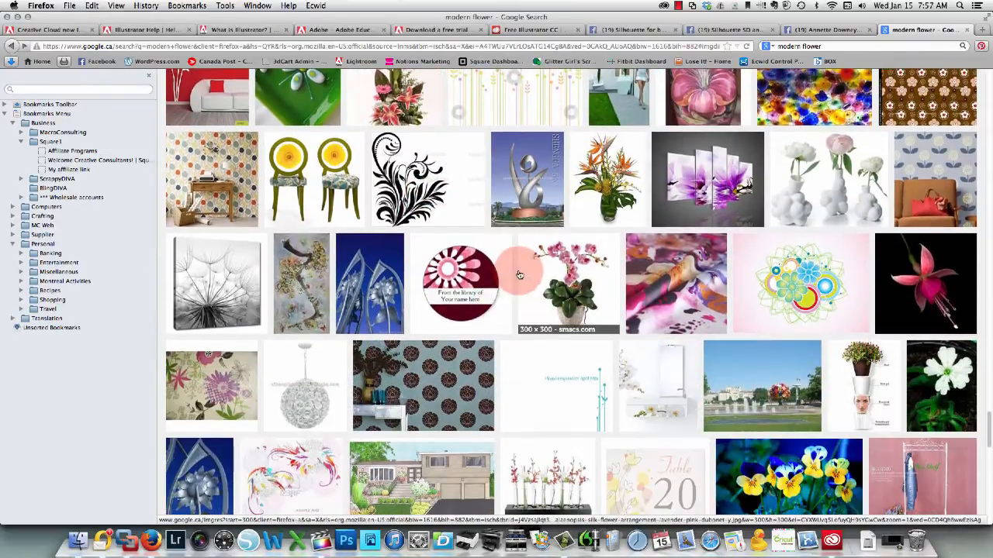
{"action": "scroll", "scroll_direction": "down", "scroll_amount": 3}
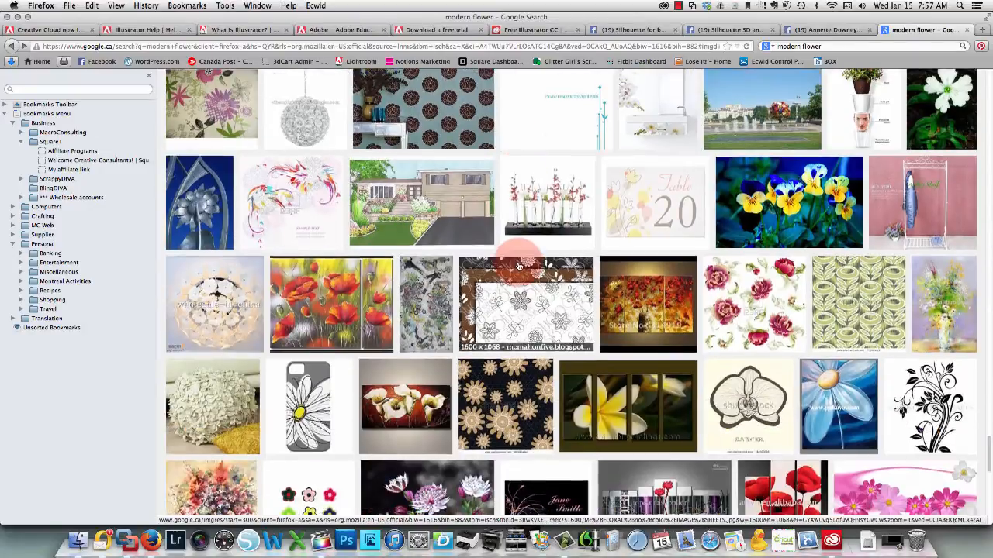
{"action": "scroll", "scroll_direction": "down", "scroll_amount": 3}
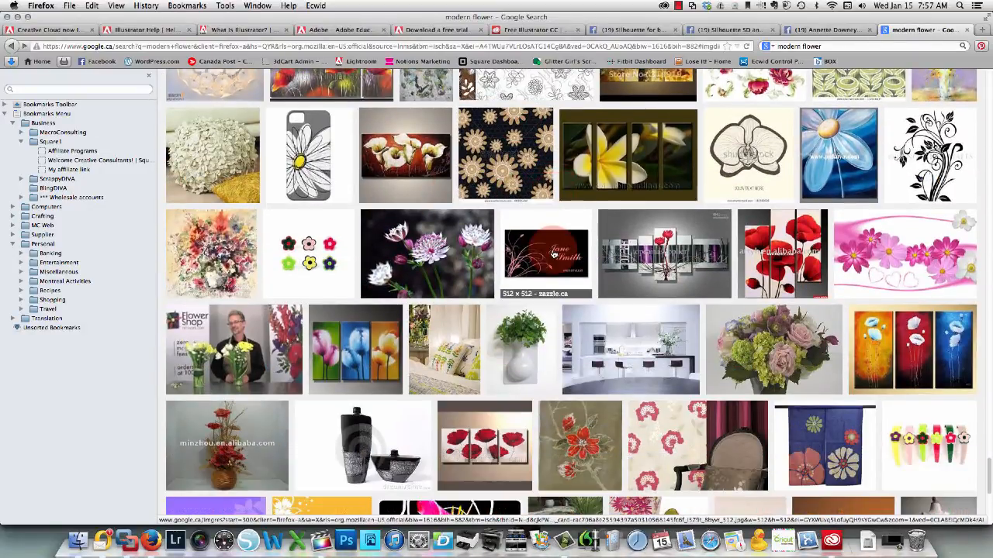
{"action": "scroll", "scroll_direction": "down", "scroll_amount": 3}
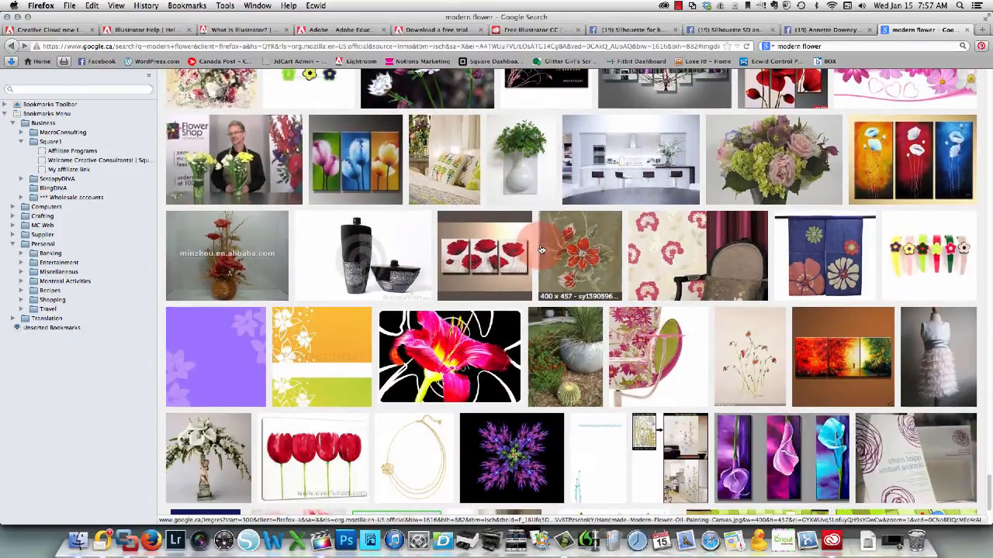
{"action": "scroll", "scroll_direction": "down", "scroll_amount": 3}
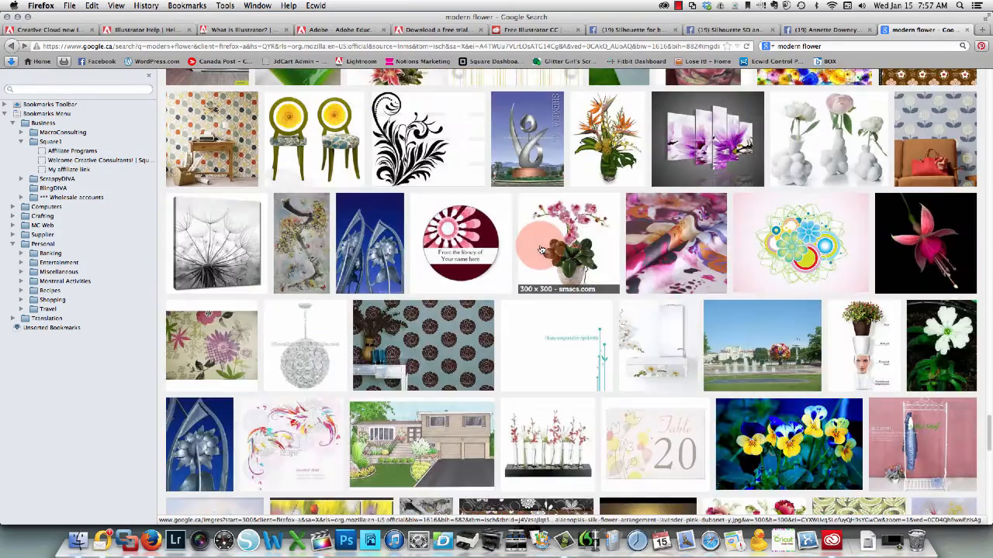
{"action": "scroll", "scroll_direction": "down", "scroll_amount": 3}
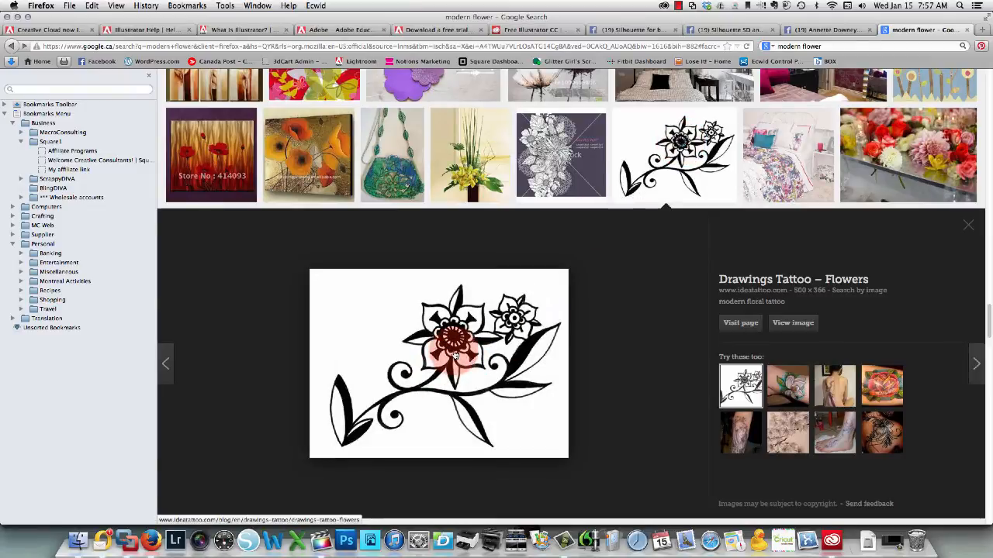
Step: Save the floral tattoo drawing as modern-floral-tattoo.jpg in Dropbox > Screenshots
{"action": "right_click", "coordinate": [453, 355]}
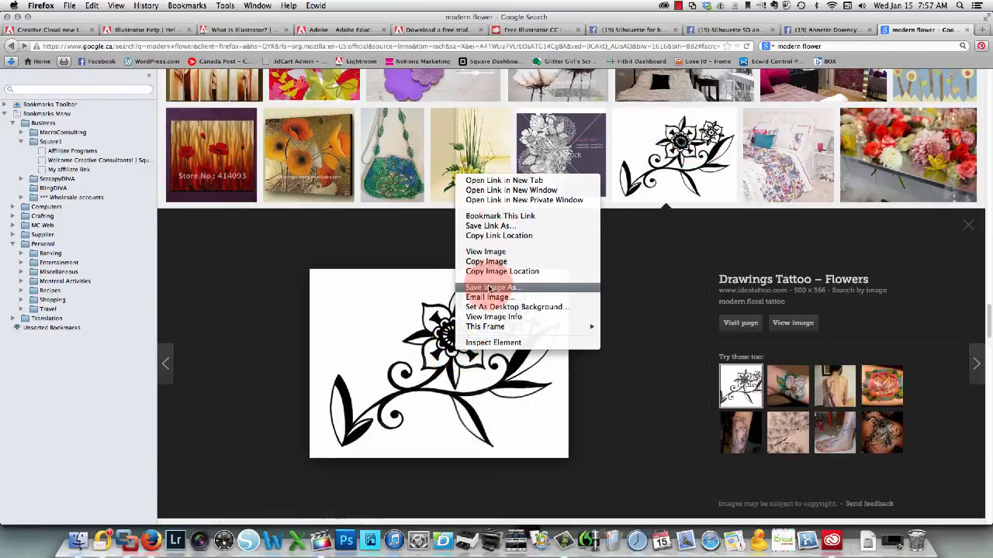
{"action": "left_click", "coordinate": [492, 287]}
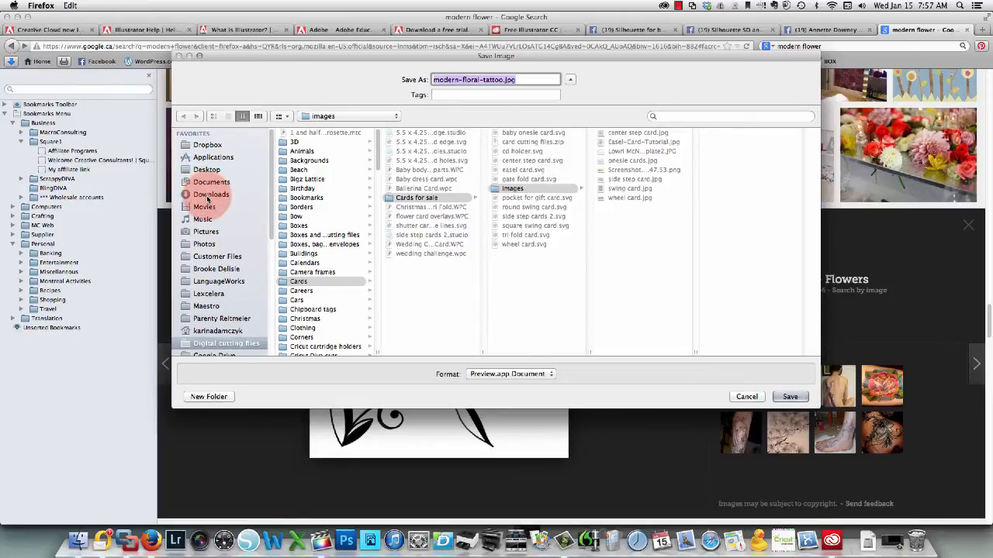
{"action": "left_click", "coordinate": [208, 145]}
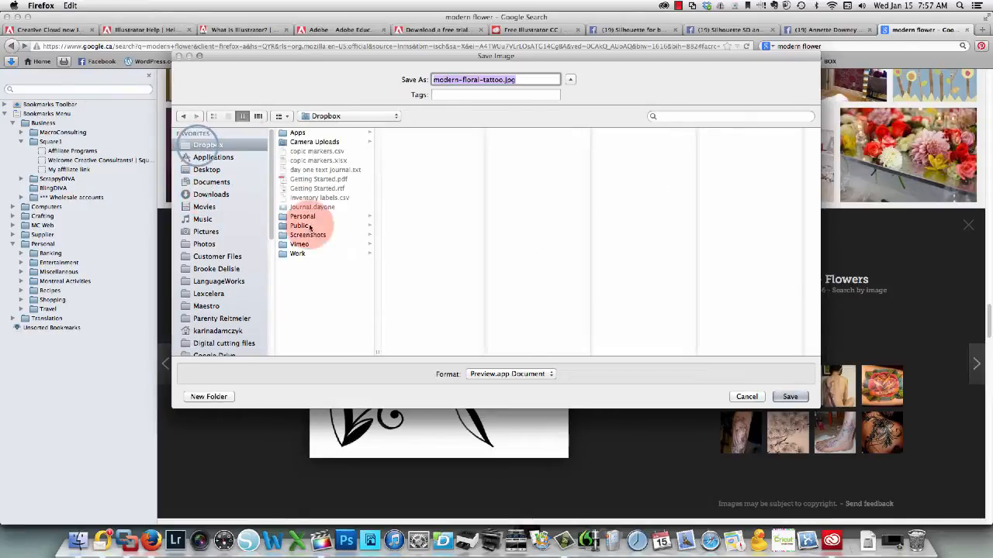
{"action": "left_click", "coordinate": [307, 234]}
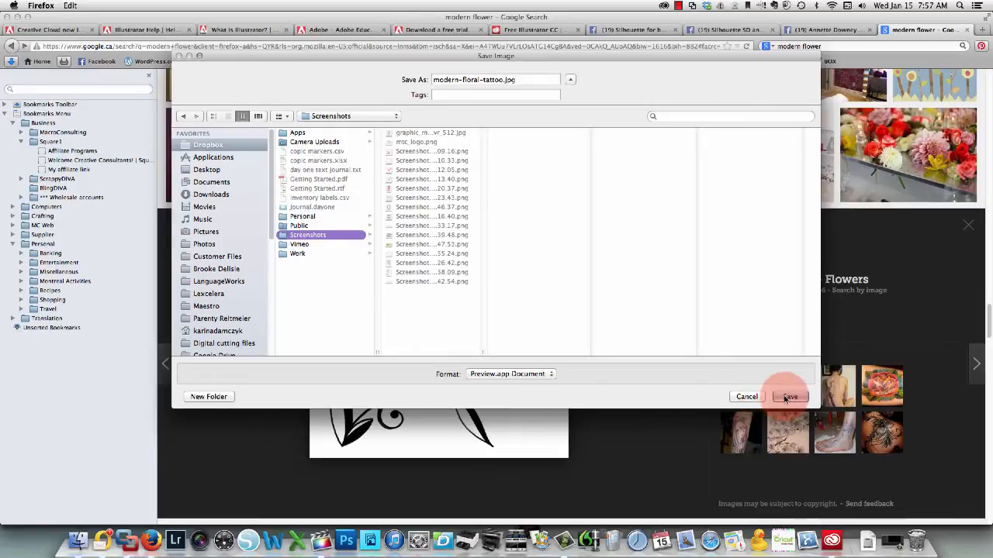
{"action": "left_click", "coordinate": [789, 397]}
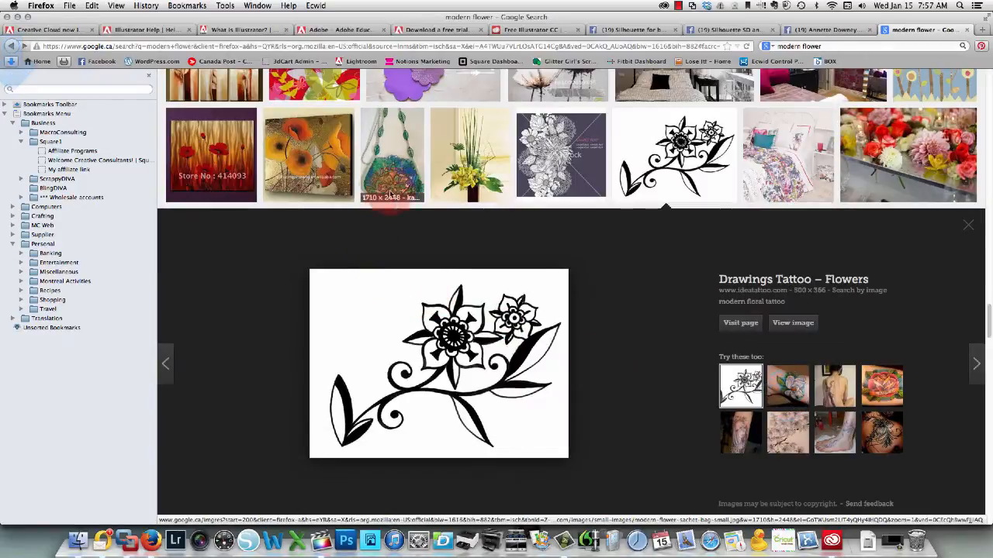
Step: Close the tattoo preview and reload the modern flower image results
{"action": "left_click", "coordinate": [968, 224]}
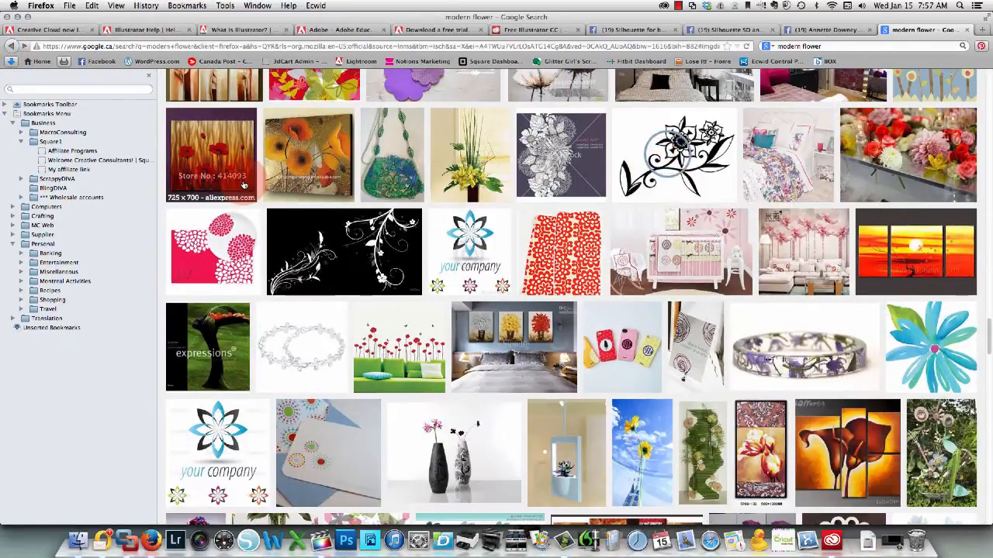
{"action": "mouse_move", "coordinate": [586, 183]}
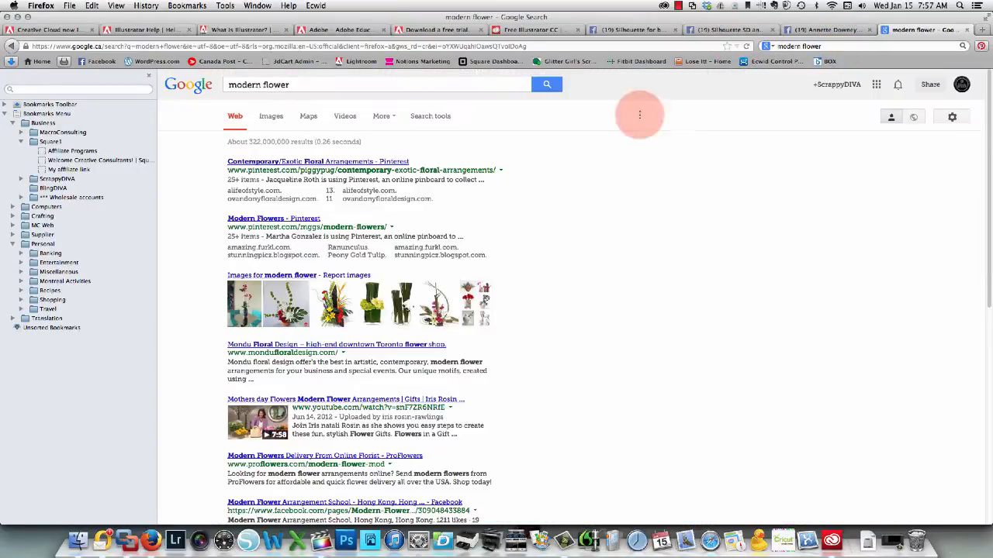
{"action": "left_click", "coordinate": [270, 115]}
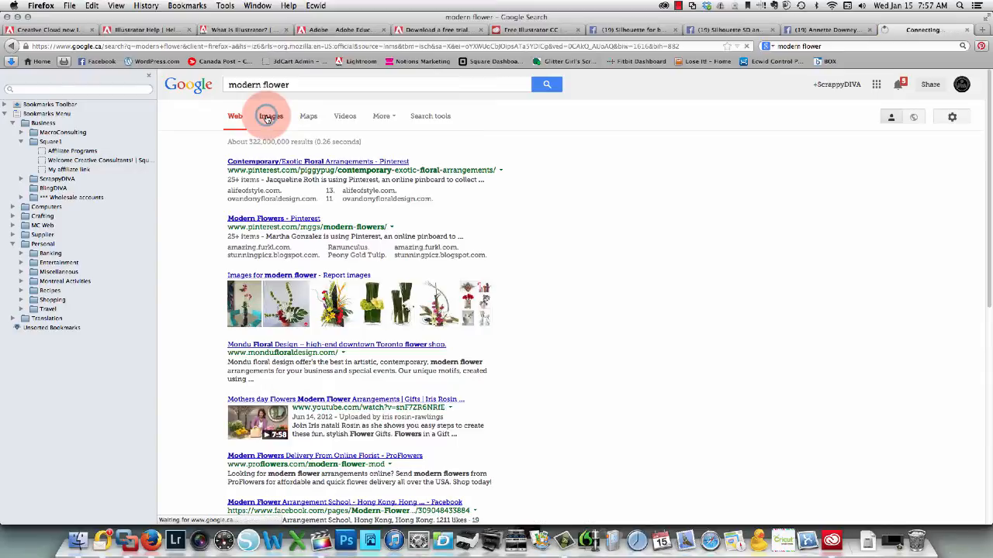
{"action": "left_click", "coordinate": [270, 114]}
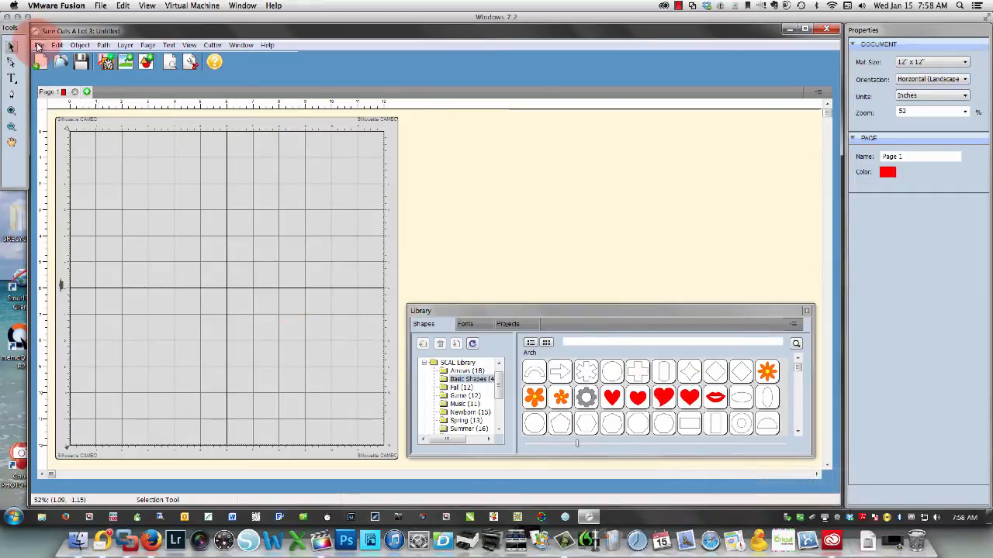
Step: Start Trace Image and load modern-floral-tattoo.jpg from the browse dialog
{"action": "left_click", "coordinate": [52, 50]}
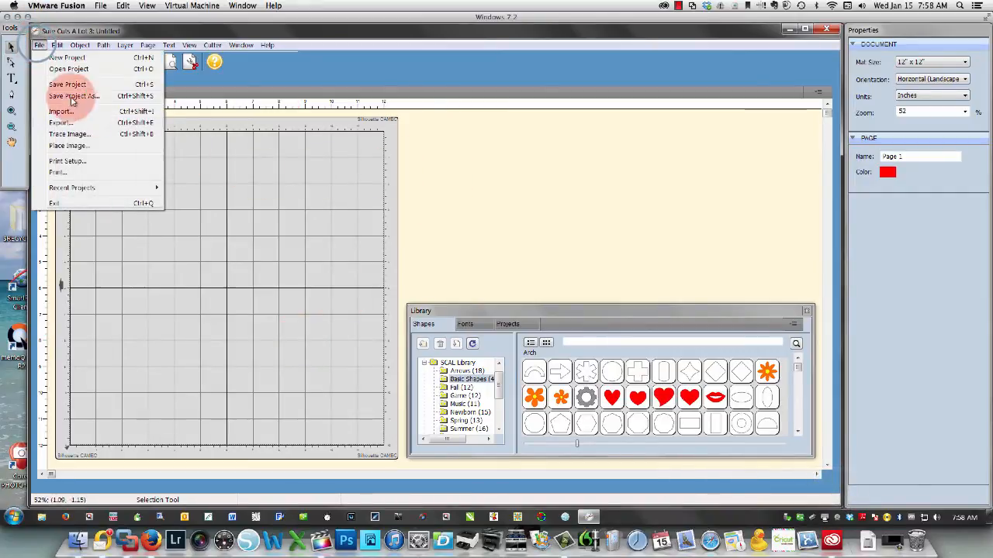
{"action": "left_click", "coordinate": [65, 134]}
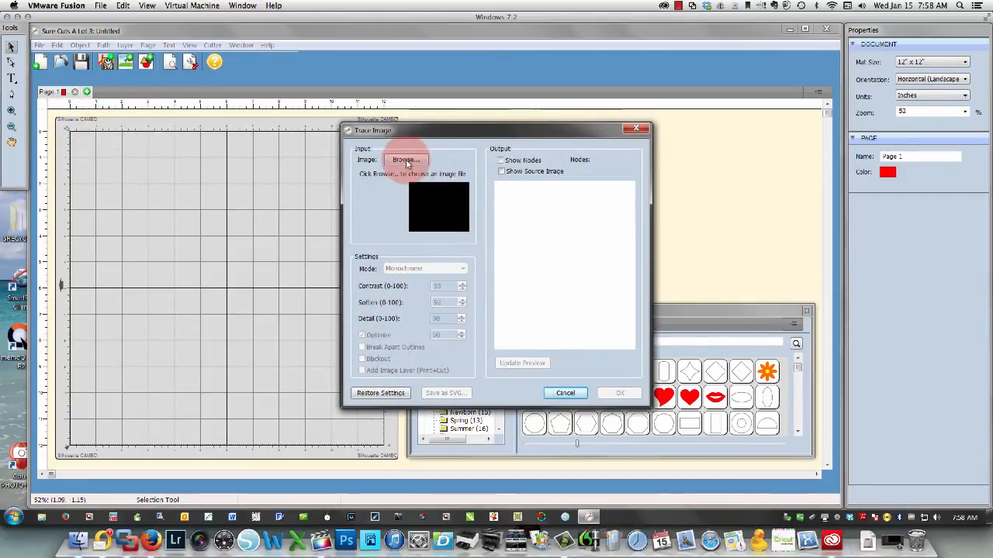
{"action": "left_click", "coordinate": [405, 160]}
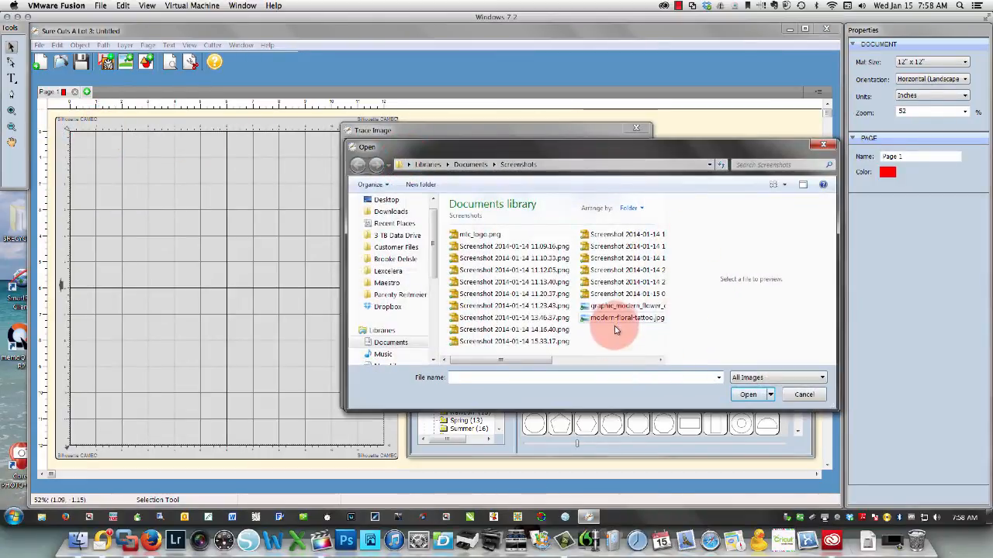
{"action": "left_click", "coordinate": [624, 316]}
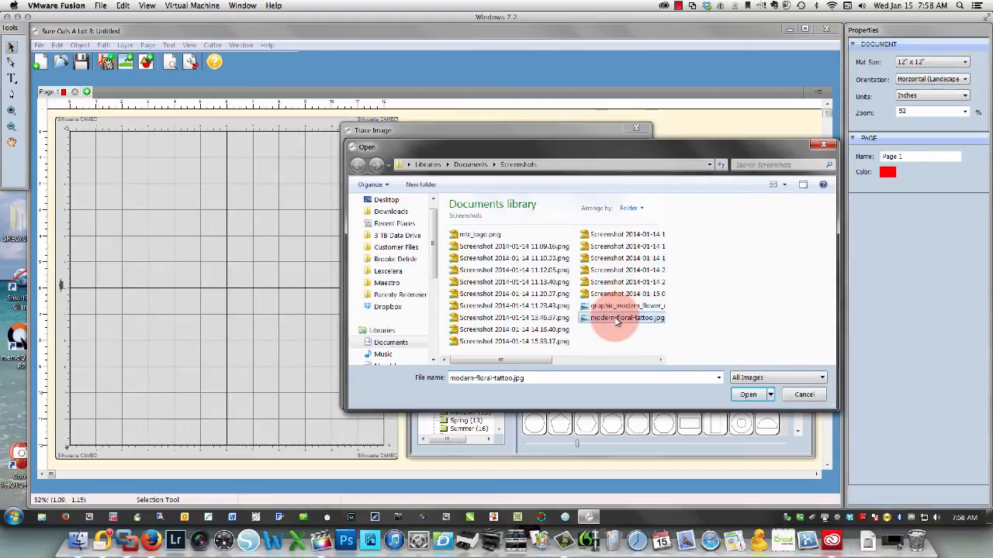
{"action": "left_click", "coordinate": [625, 316]}
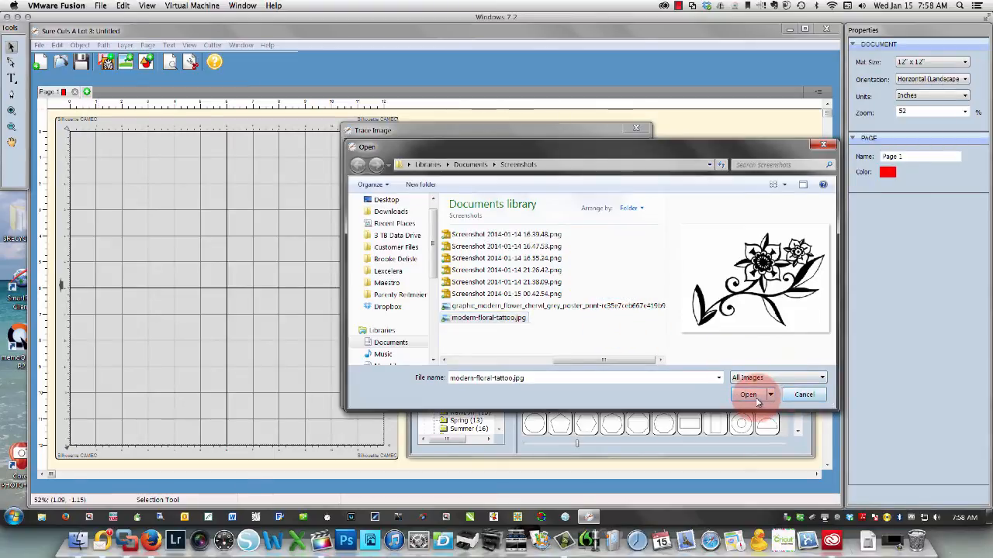
{"action": "left_click", "coordinate": [747, 394]}
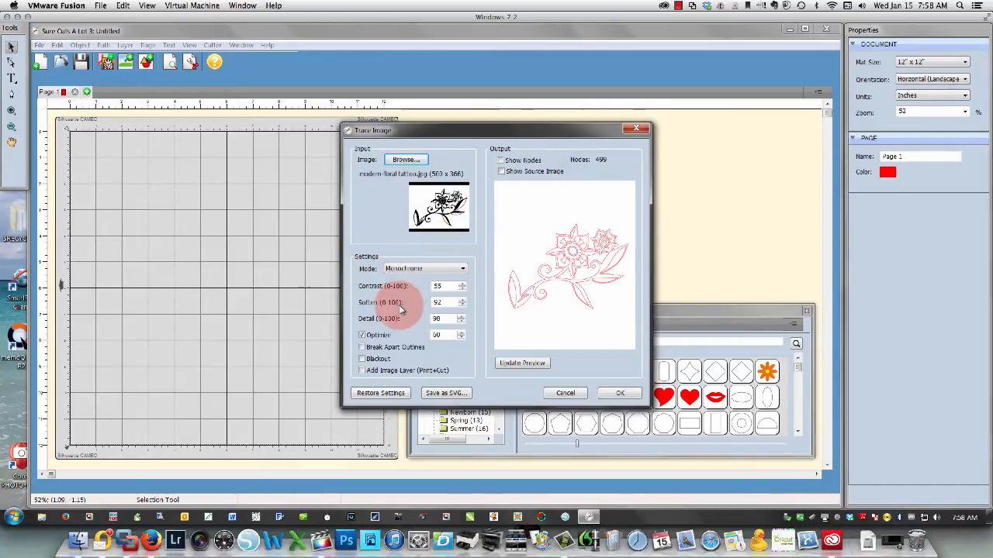
{"action": "mouse_move", "coordinate": [501, 171]}
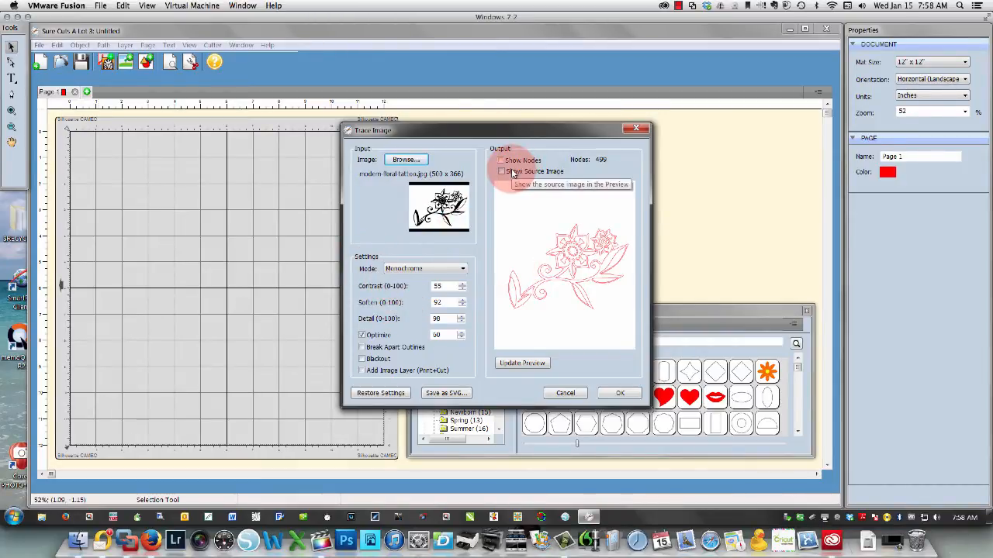
Step: Tick Show Source Image so the original drawing sits beneath the traced outline
{"action": "left_click", "coordinate": [499, 170]}
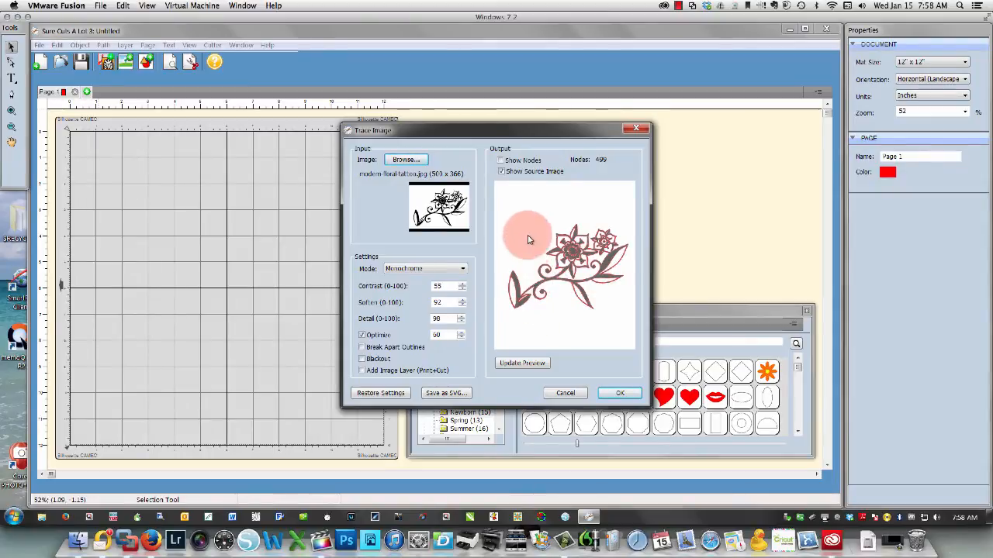
{"action": "mouse_move", "coordinate": [521, 235]}
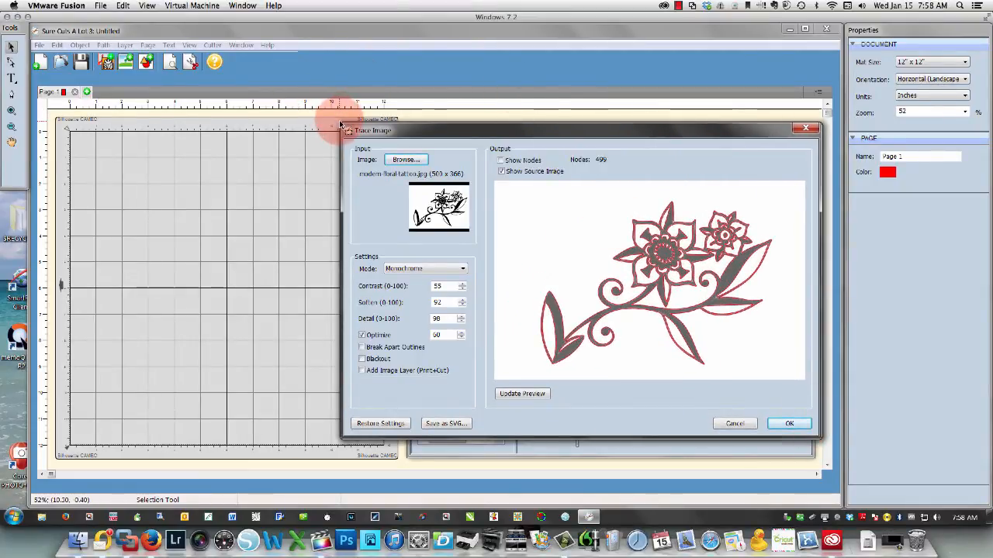
Step: Enlarge the Trace Image dialog, untick Show Source Image and show the outline's nodes
{"action": "left_click_drag", "start_coordinate": [372, 131], "coordinate": [143, 87]}
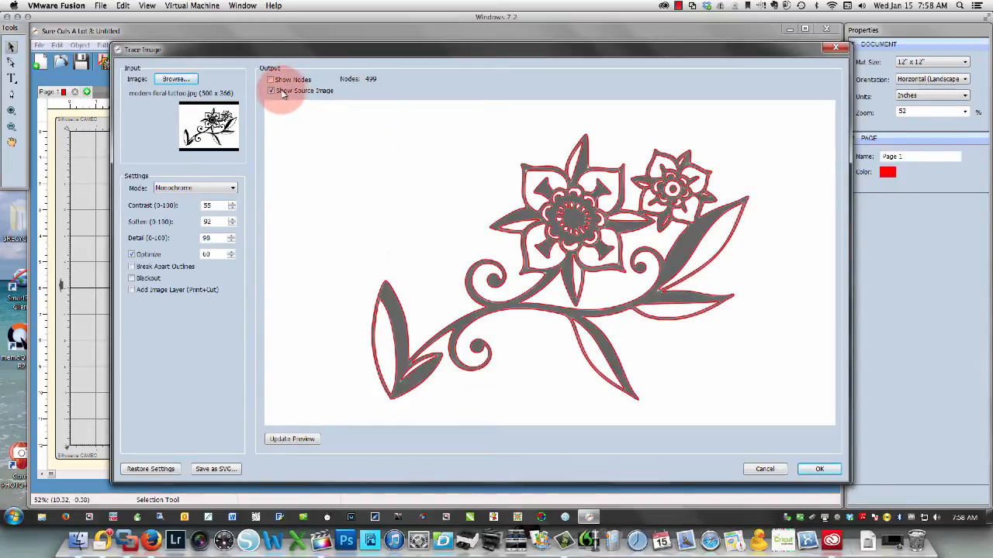
{"action": "left_click", "coordinate": [270, 90]}
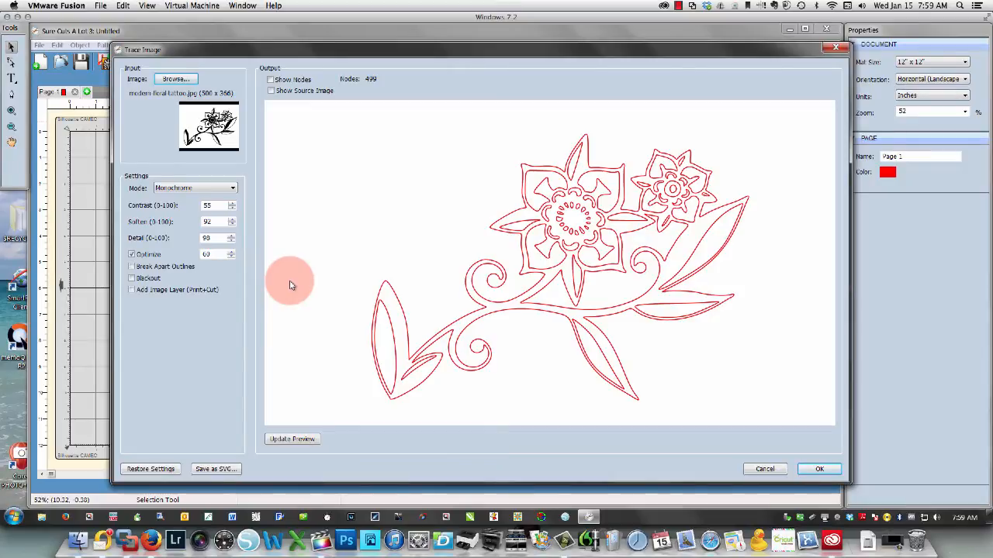
{"action": "left_click", "coordinate": [270, 79]}
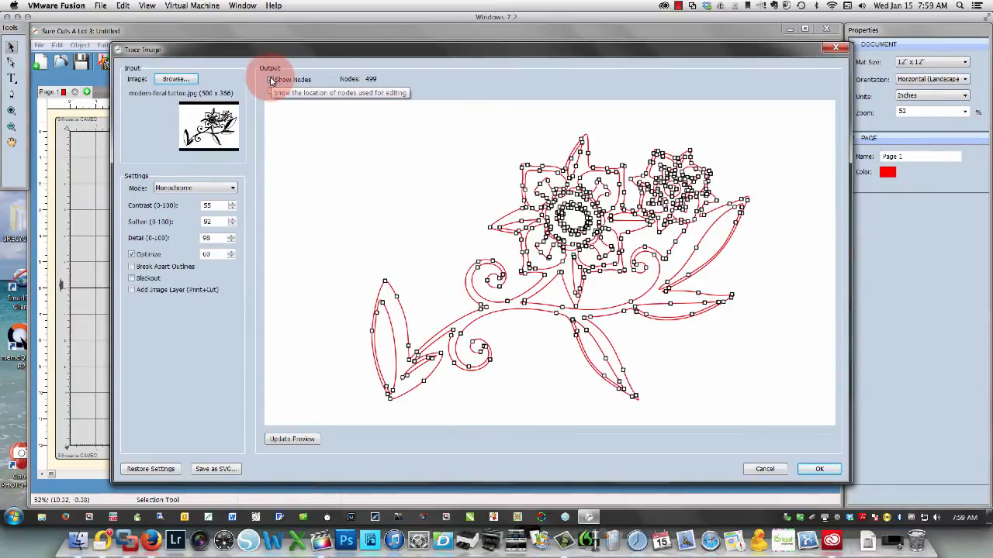
Step: Hide the nodes, nudge the Soften value up and refresh the trace preview
{"action": "left_click", "coordinate": [270, 79]}
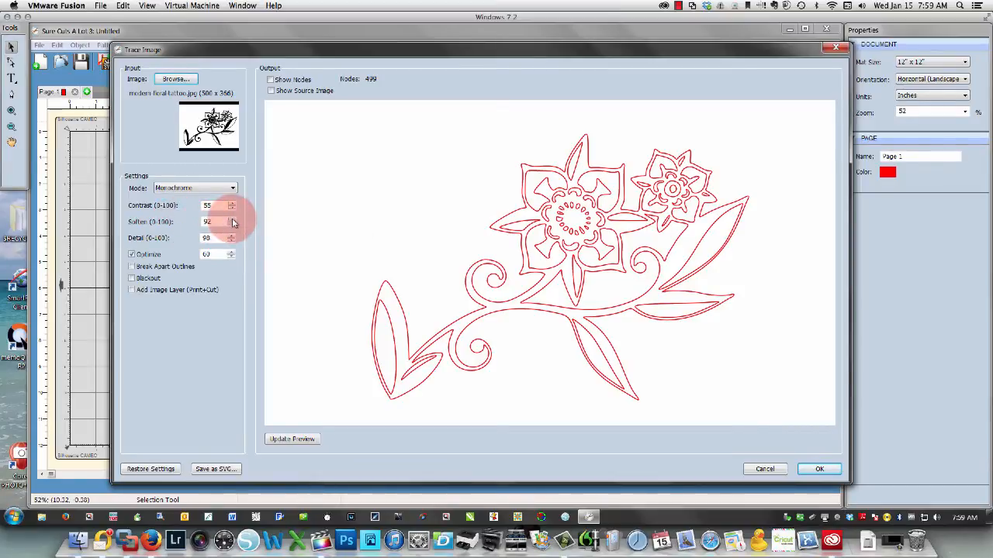
{"action": "left_click", "coordinate": [230, 219]}
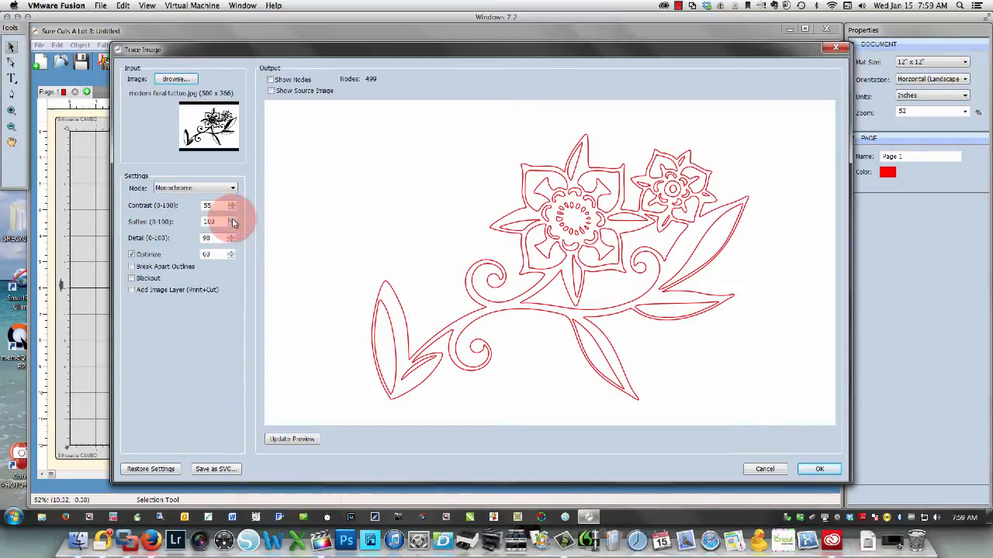
{"action": "left_click", "coordinate": [292, 439]}
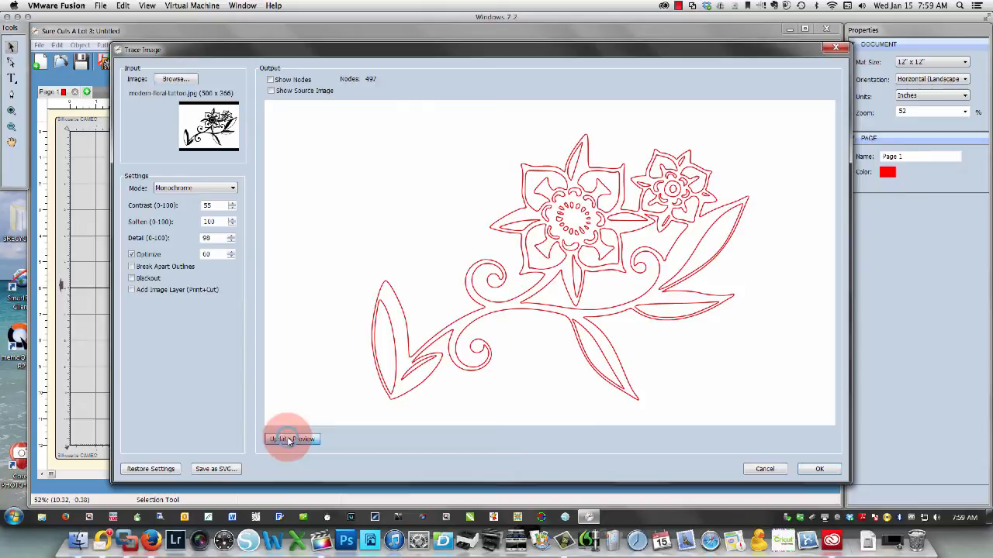
{"action": "left_click", "coordinate": [292, 439]}
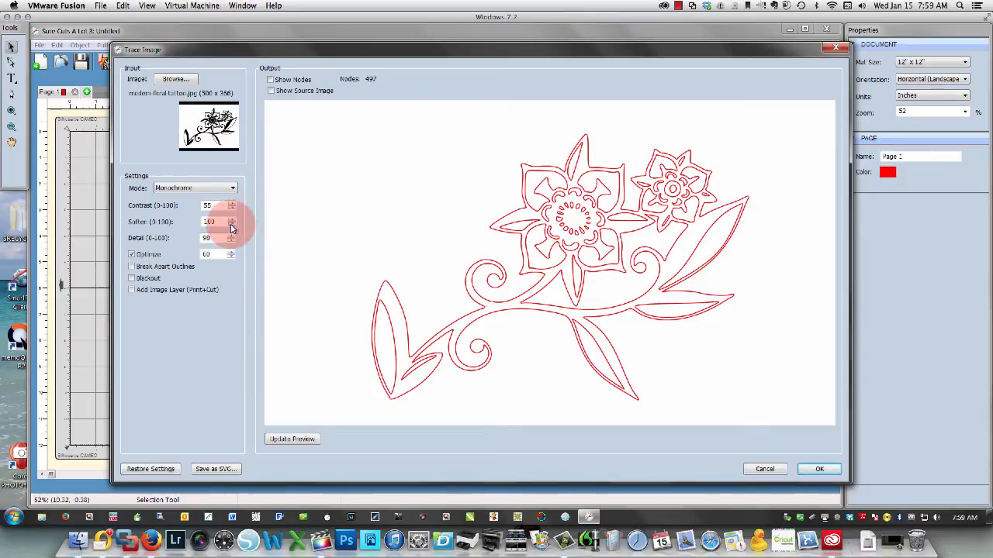
Step: Lower the Soften value in stages and refresh the preview to compare node counts
{"action": "left_click", "coordinate": [232, 226]}
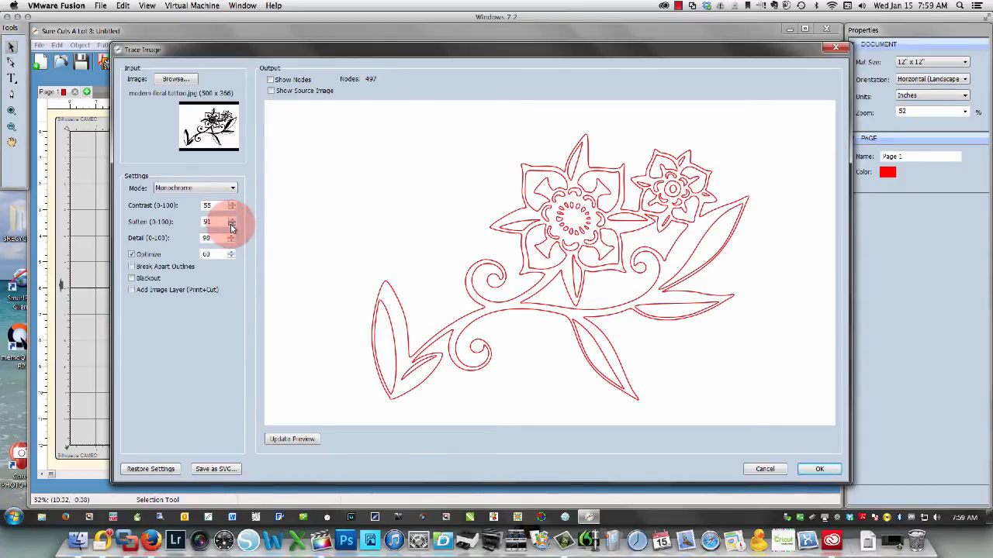
{"action": "left_click", "coordinate": [229, 226]}
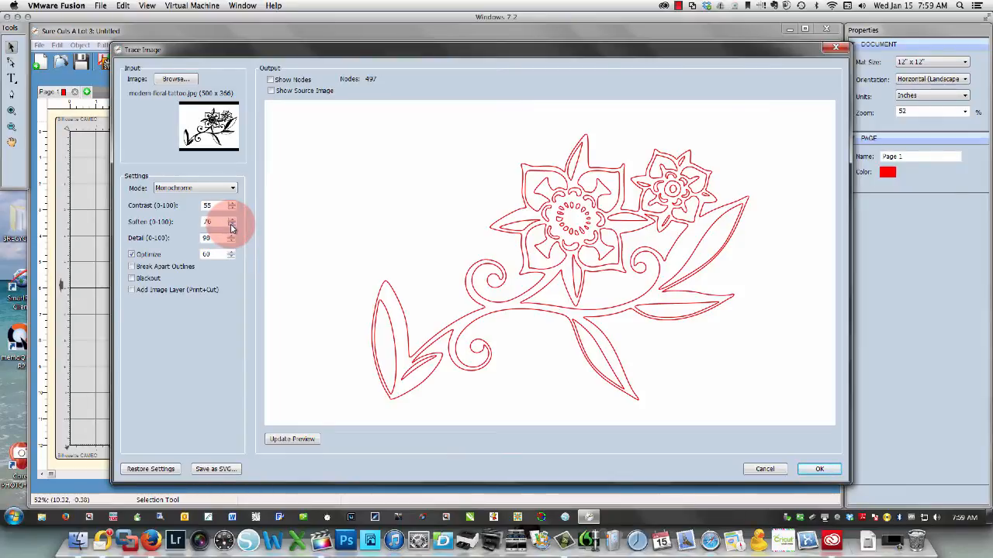
{"action": "left_click", "coordinate": [292, 439]}
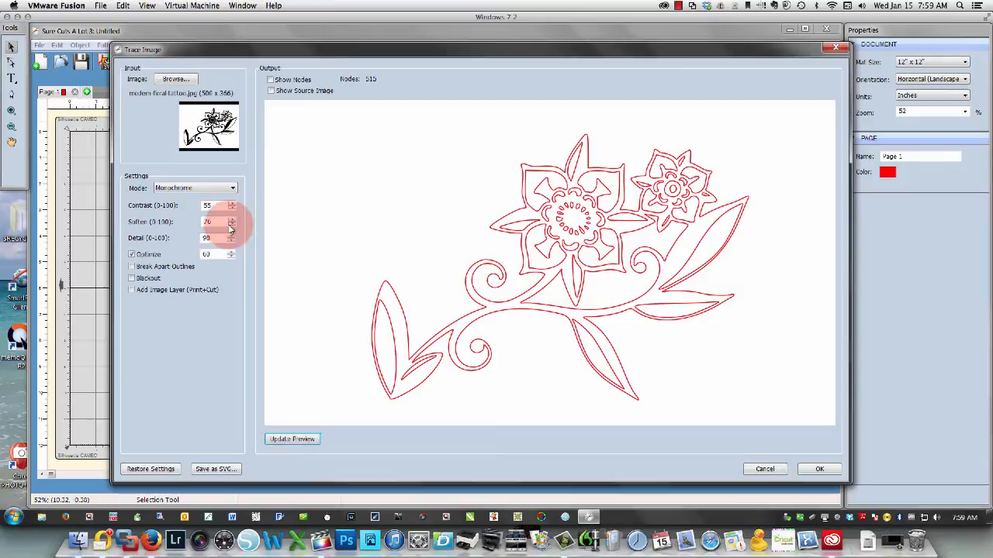
{"action": "left_click", "coordinate": [229, 226]}
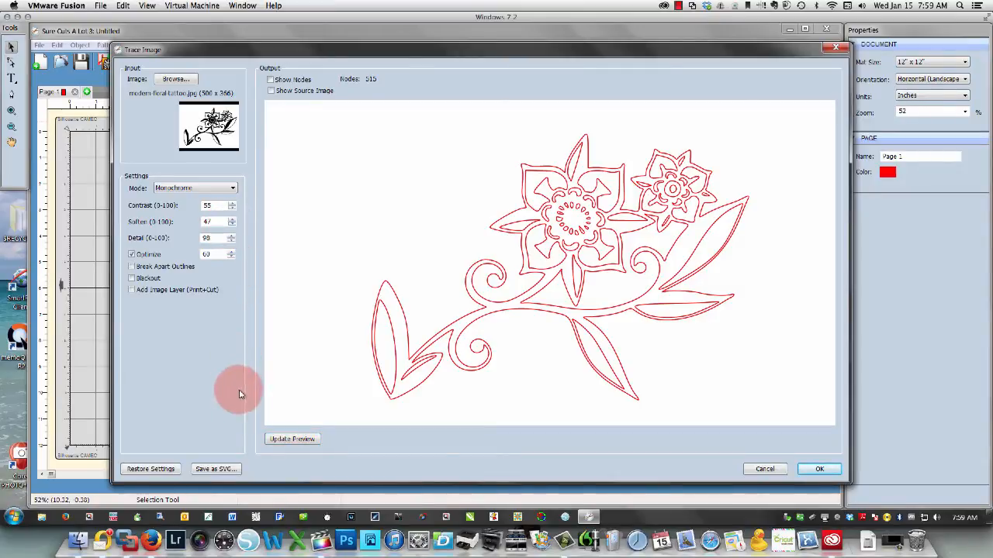
{"action": "left_click", "coordinate": [291, 439]}
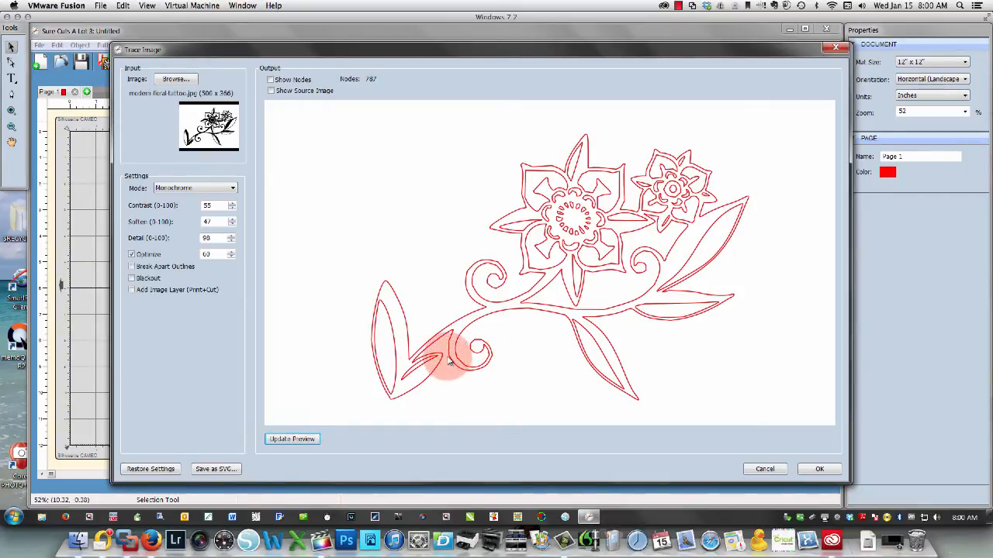
{"action": "mouse_move", "coordinate": [220, 204]}
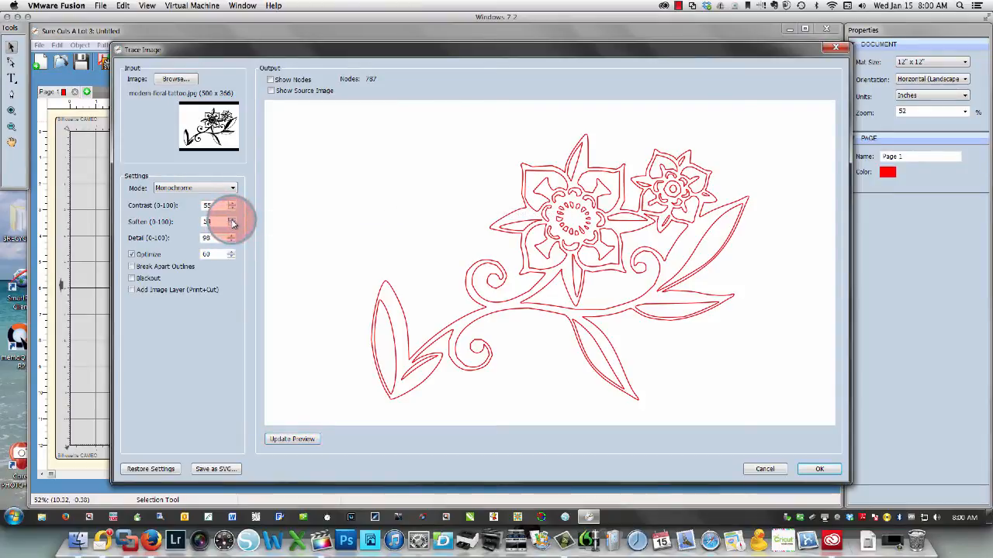
Step: Raise Soften to 100, refresh the trace preview and show its nodes again
{"action": "left_click", "coordinate": [231, 219]}
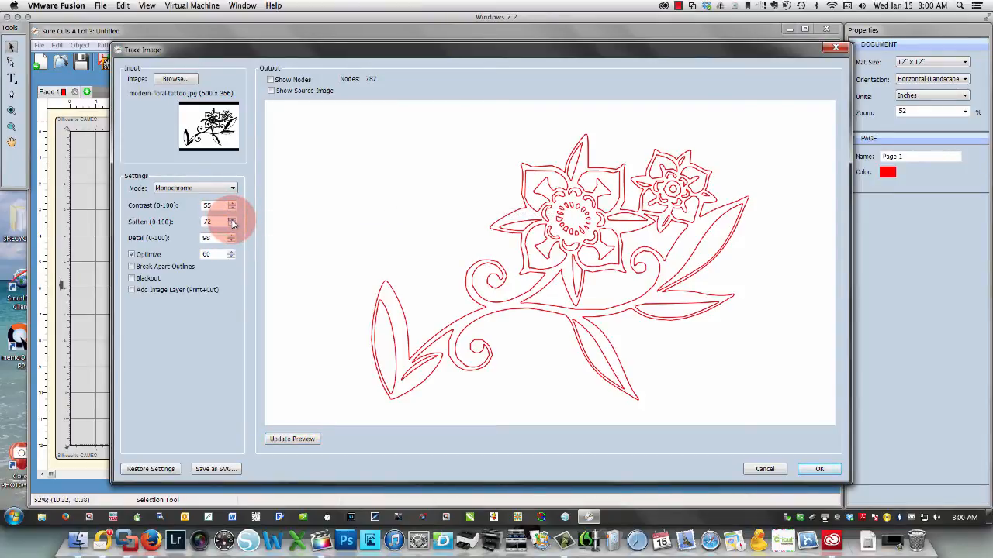
{"action": "left_click", "coordinate": [230, 218]}
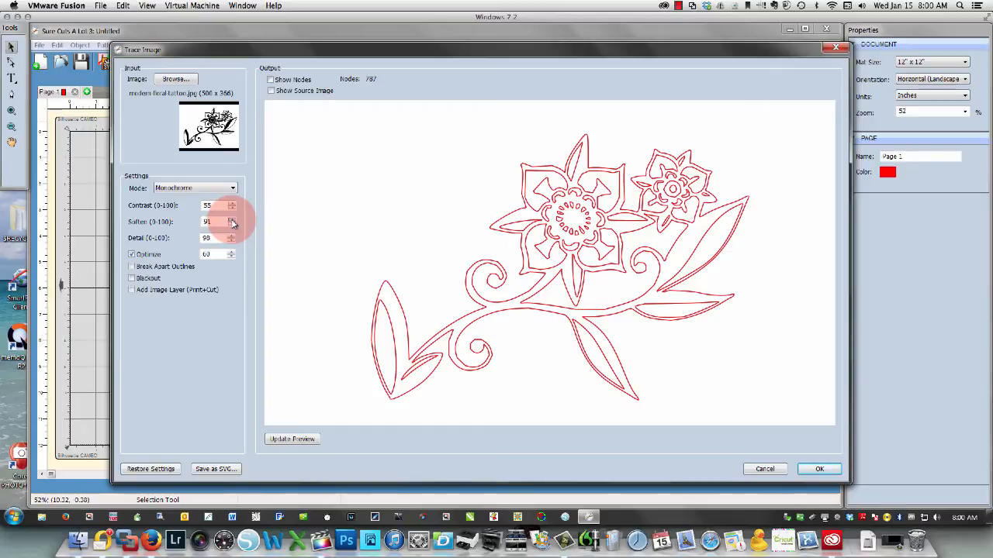
{"action": "left_click", "coordinate": [232, 219]}
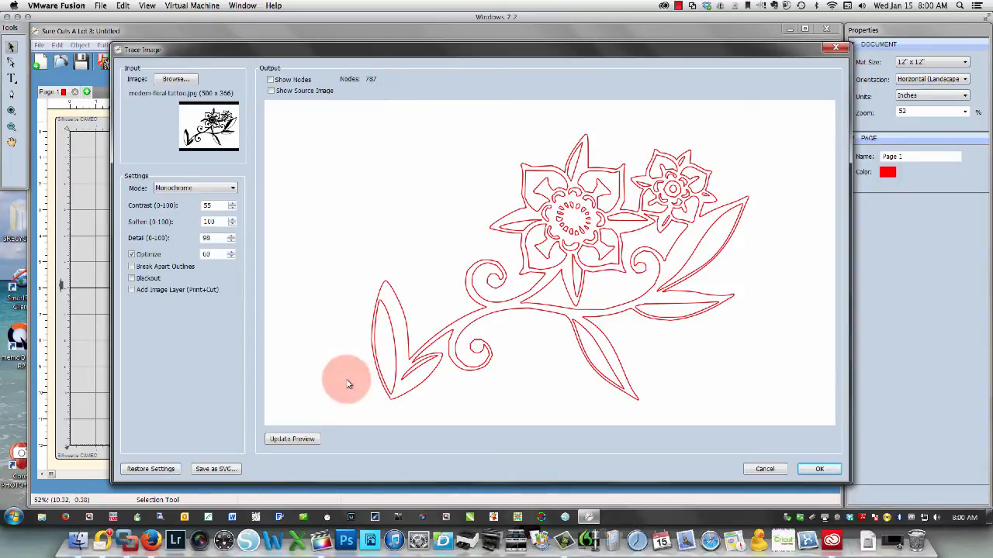
{"action": "left_click", "coordinate": [291, 440]}
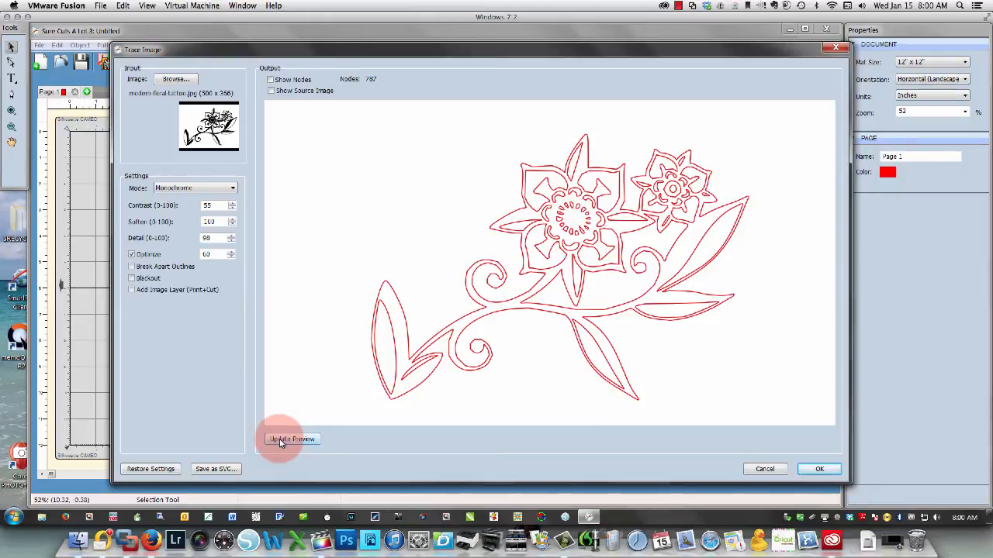
{"action": "left_click", "coordinate": [290, 439]}
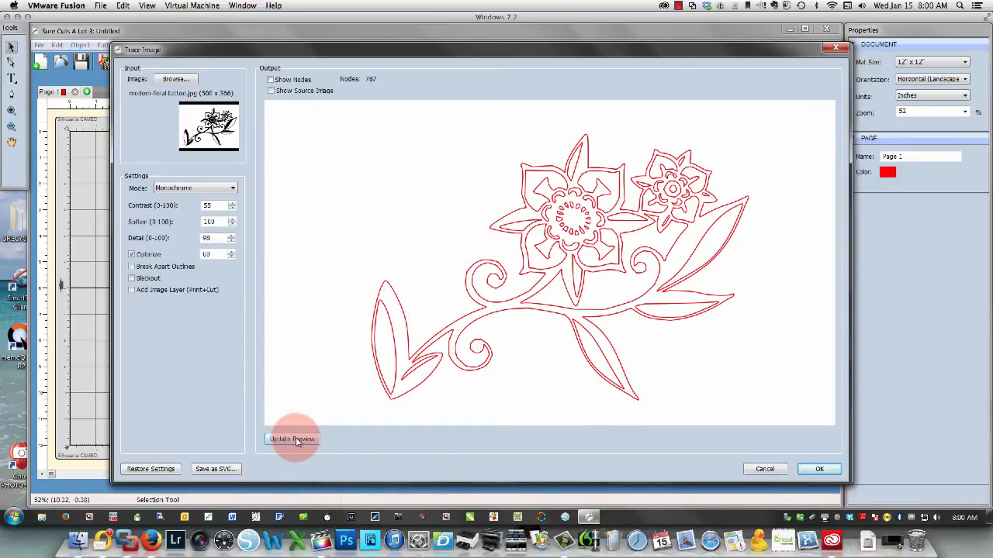
{"action": "left_click", "coordinate": [291, 438]}
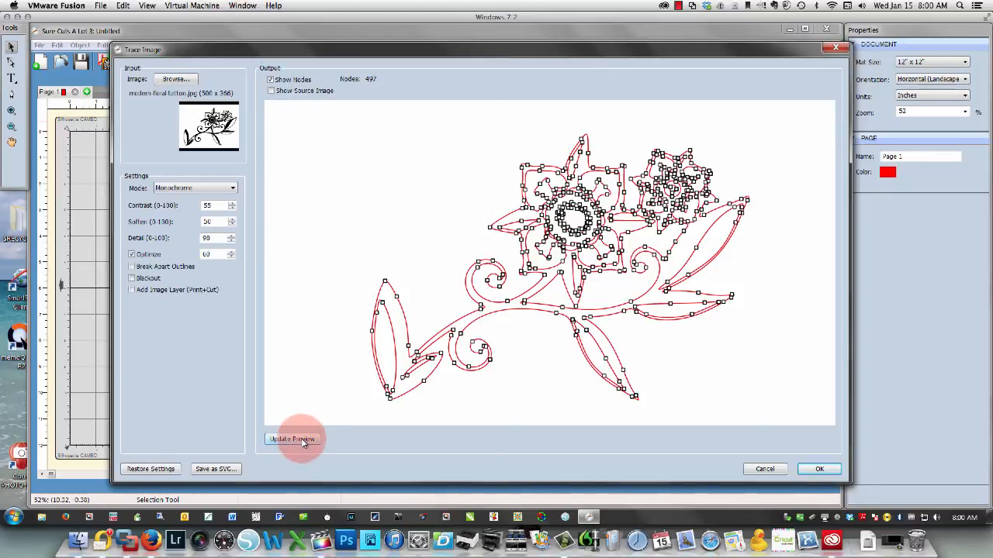
Step: Refresh the preview, hide the node markers and lower the Detail value
{"action": "left_click", "coordinate": [292, 438]}
{"action": "type", "text": "100"}
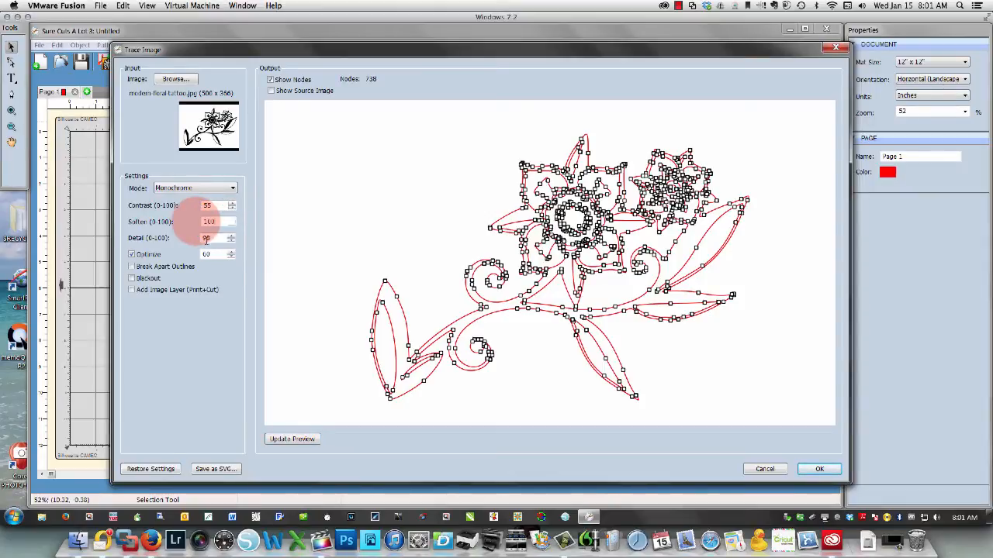
{"action": "left_click", "coordinate": [292, 439]}
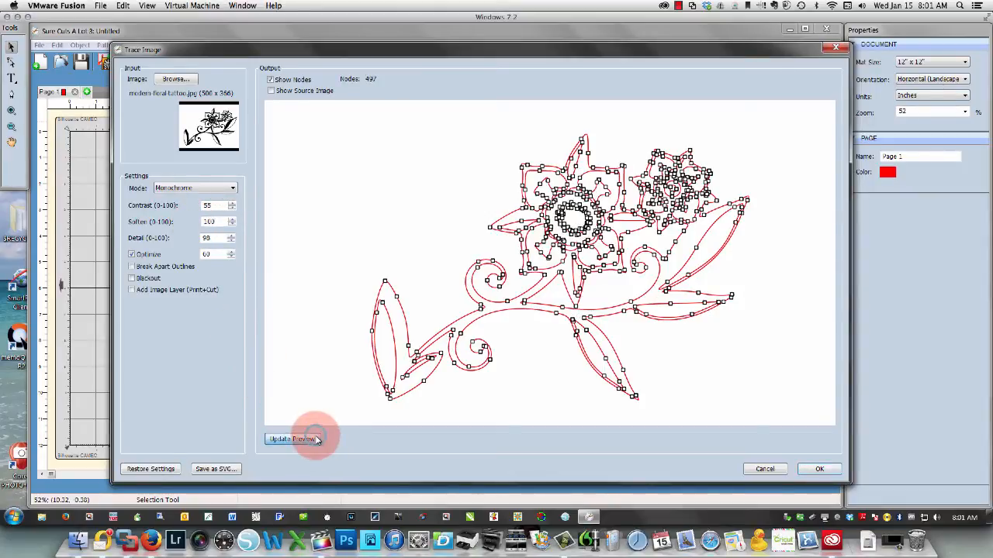
{"action": "left_click", "coordinate": [292, 439]}
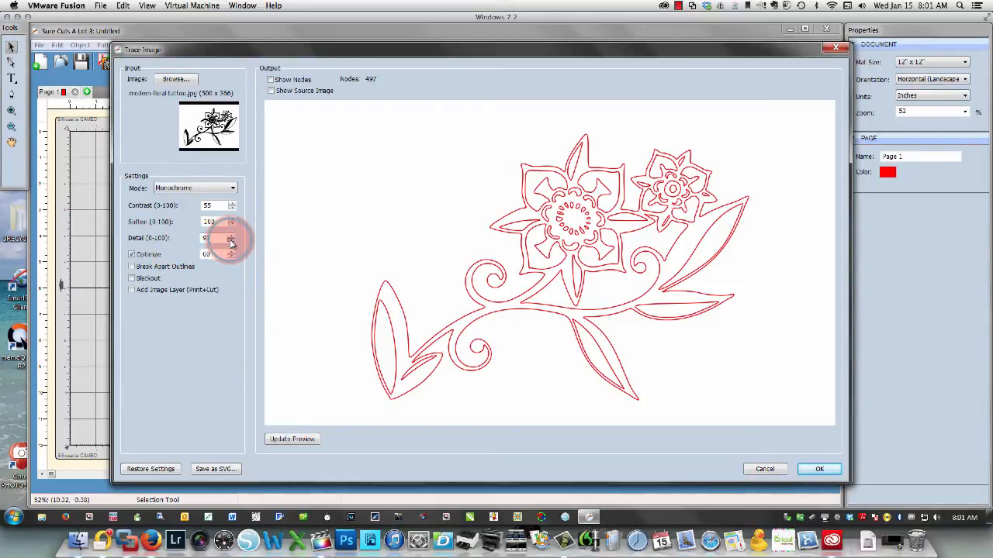
Step: Try Detail values of 40 and 75 with refreshes, then return to 90
{"action": "left_click", "coordinate": [231, 242]}
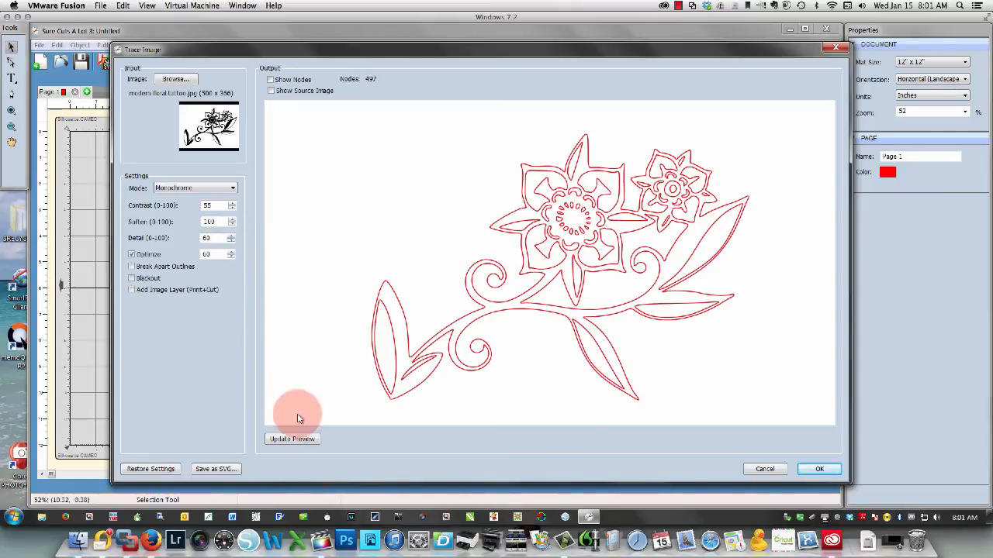
{"action": "left_click", "coordinate": [292, 439]}
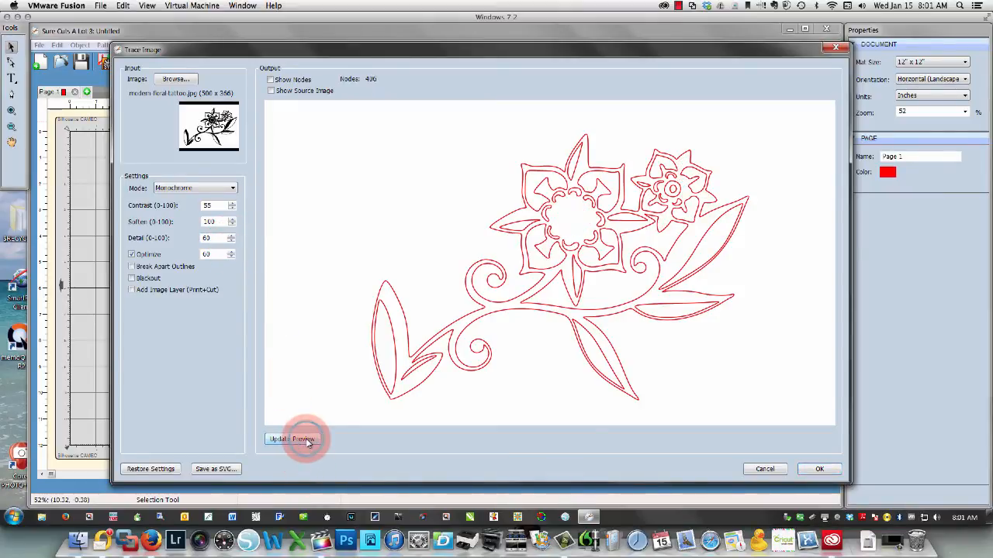
{"action": "left_click", "coordinate": [292, 439]}
{"action": "type", "text": "75"}
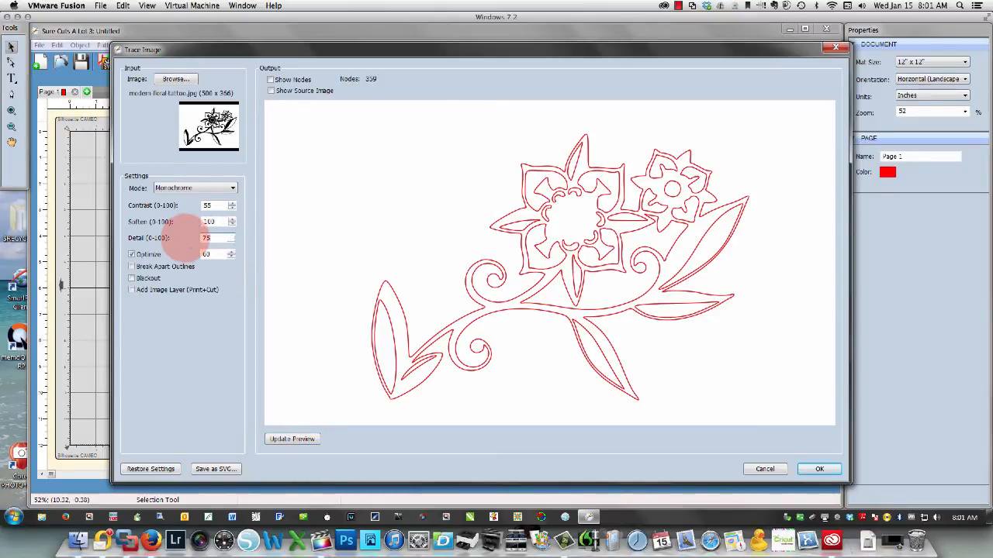
{"action": "left_click", "coordinate": [292, 439]}
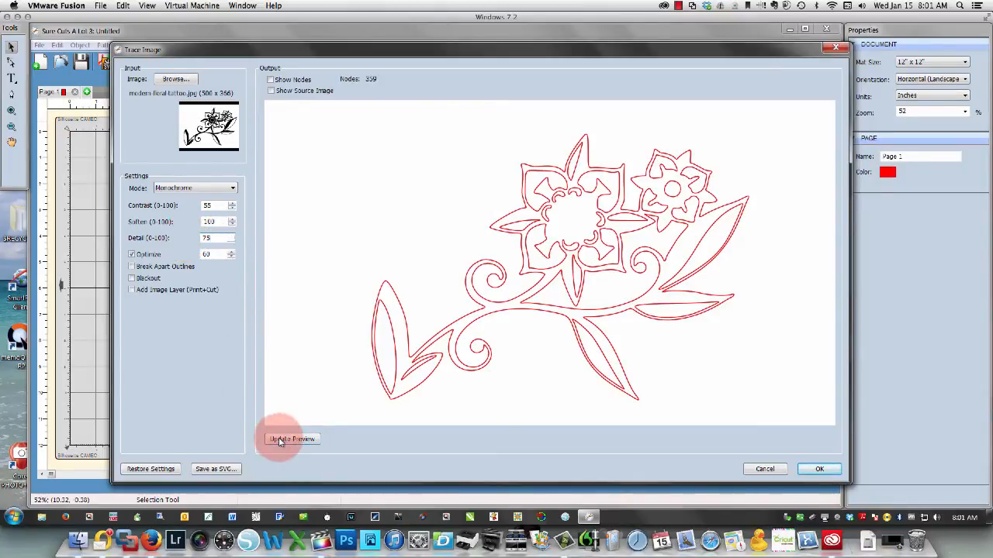
{"action": "left_click", "coordinate": [291, 439]}
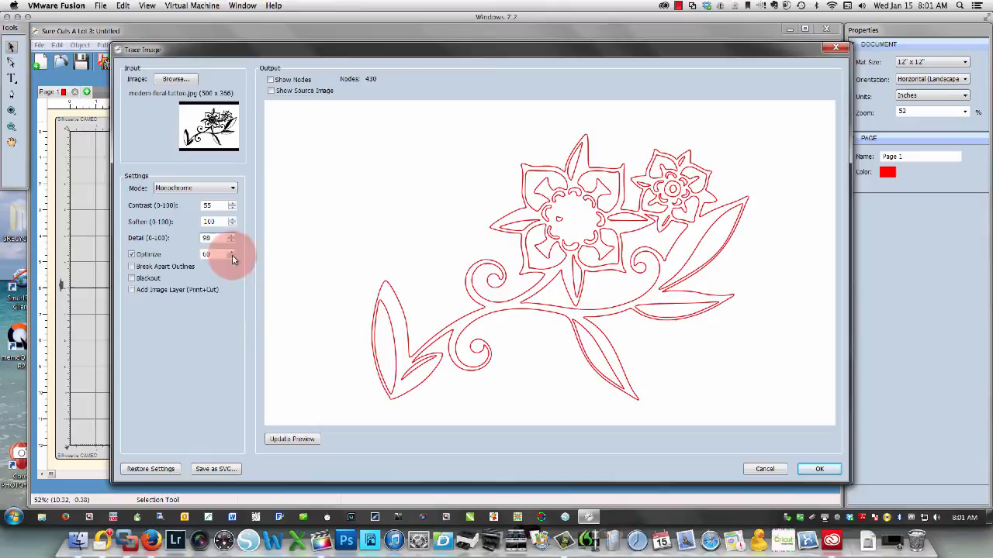
Step: Refresh at detail 90, set the Outline value to 80 and refresh the flower trace
{"action": "left_click", "coordinate": [292, 439]}
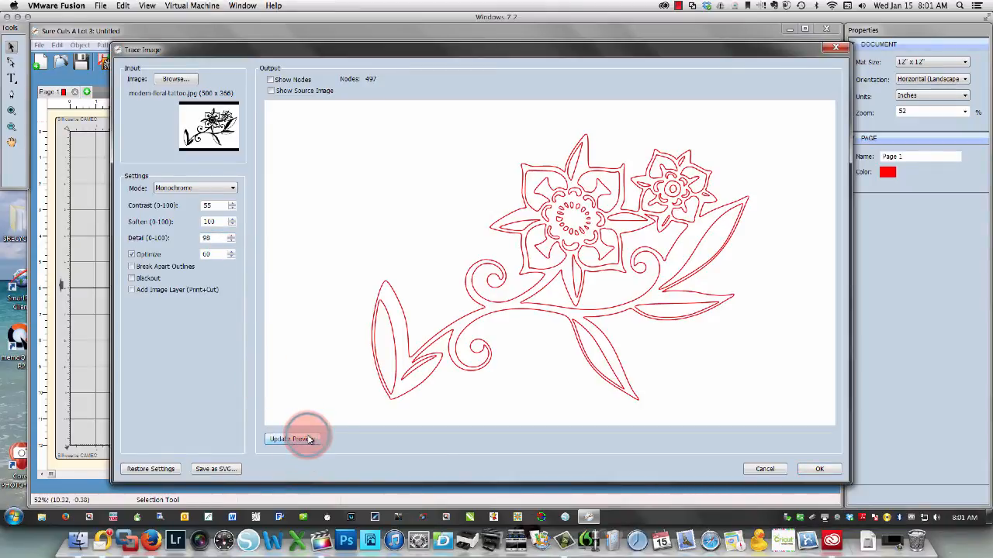
{"action": "mouse_move", "coordinate": [210, 270]}
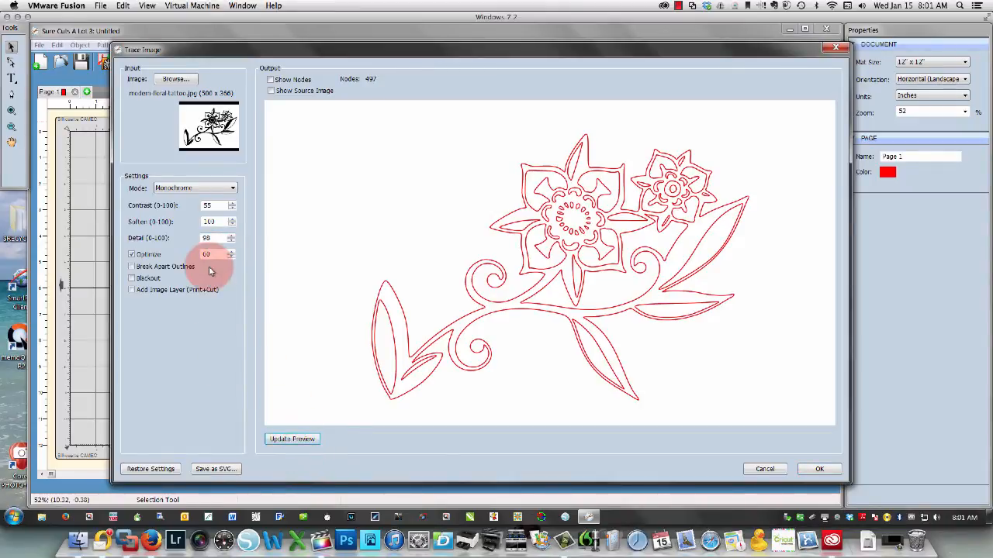
{"action": "mouse_move", "coordinate": [232, 256]}
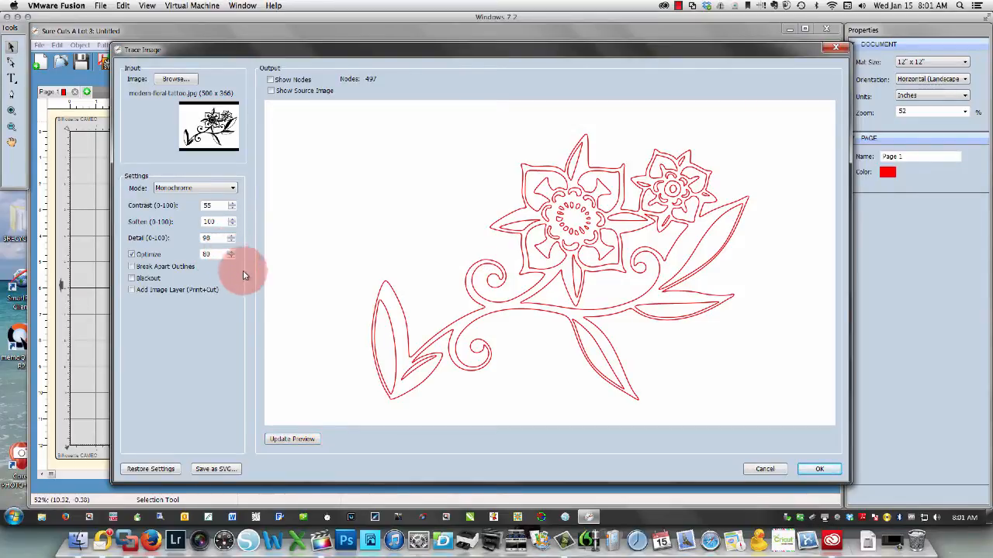
{"action": "left_click", "coordinate": [291, 439]}
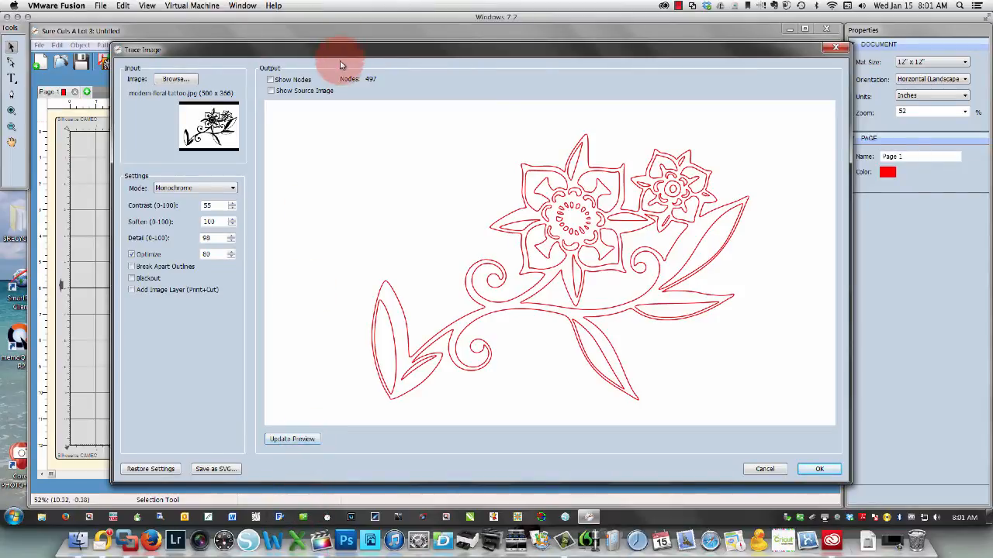
{"action": "left_click", "coordinate": [291, 439]}
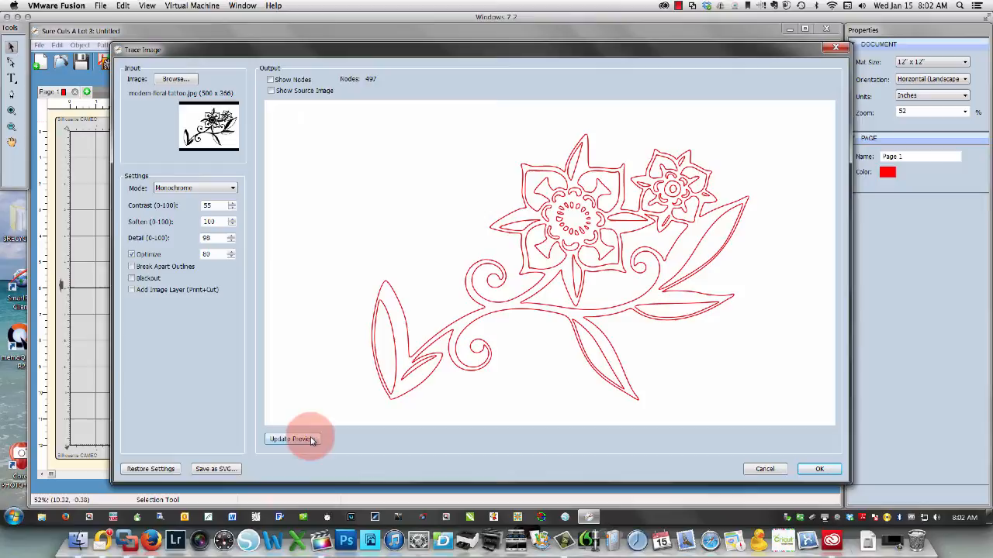
{"action": "left_click", "coordinate": [289, 439]}
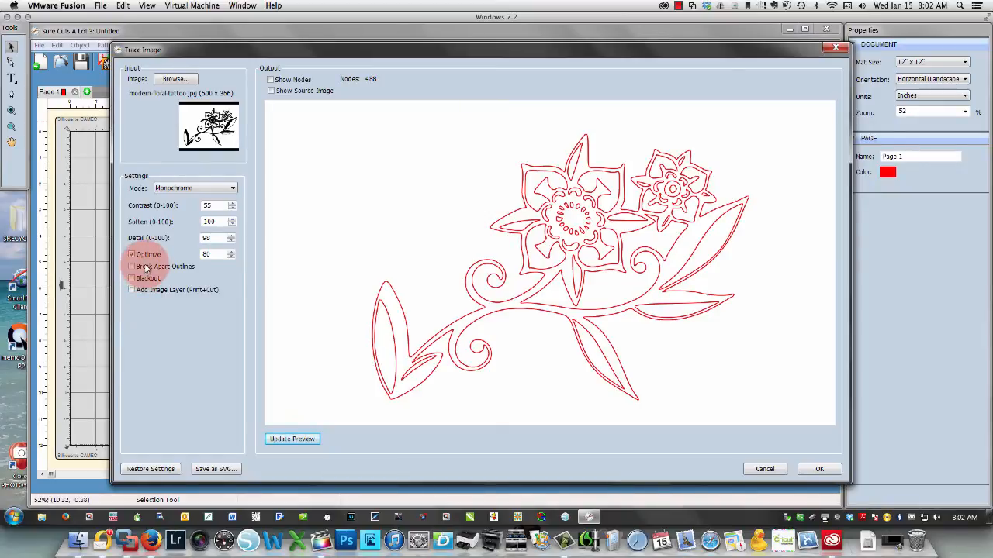
{"action": "mouse_move", "coordinate": [146, 267]}
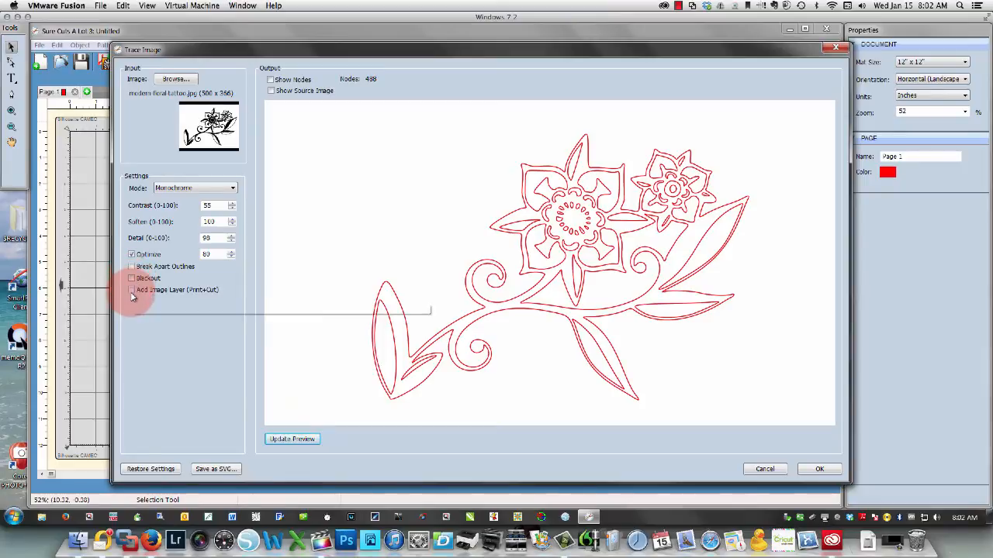
{"action": "mouse_move", "coordinate": [132, 293]}
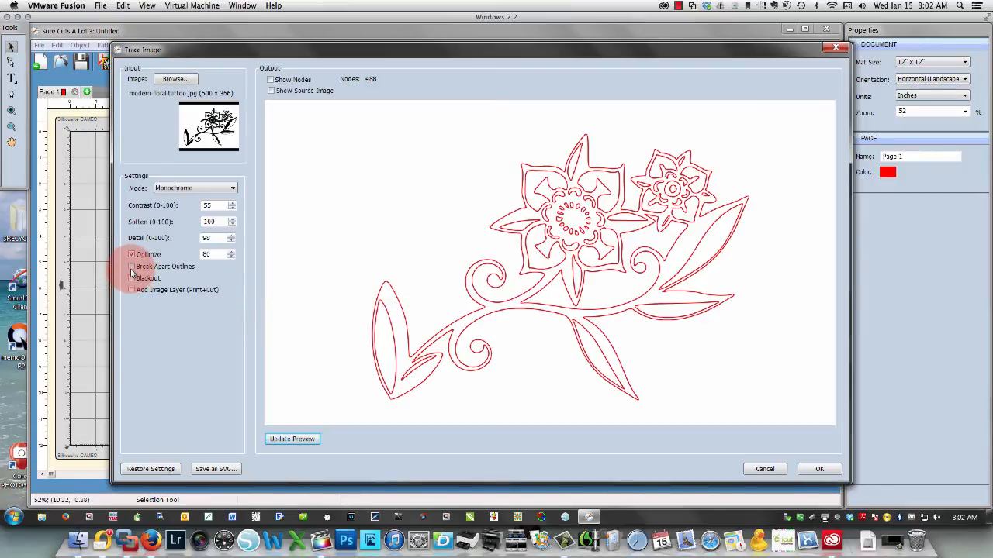
Step: Preview the flower as a Blackout silhouette, revert to detailed outlines, and accept the trace onto the mat
{"action": "left_click", "coordinate": [130, 278]}
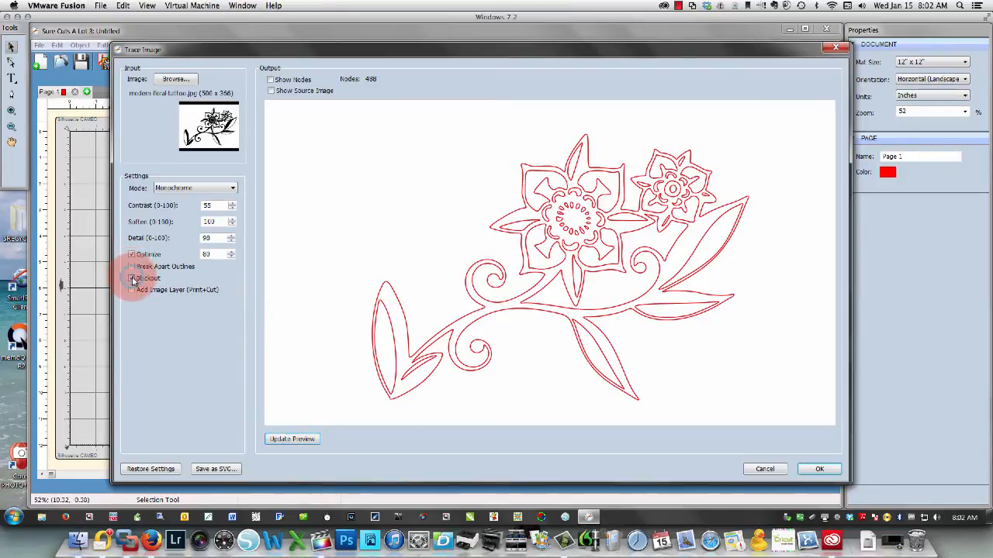
{"action": "left_click", "coordinate": [292, 439]}
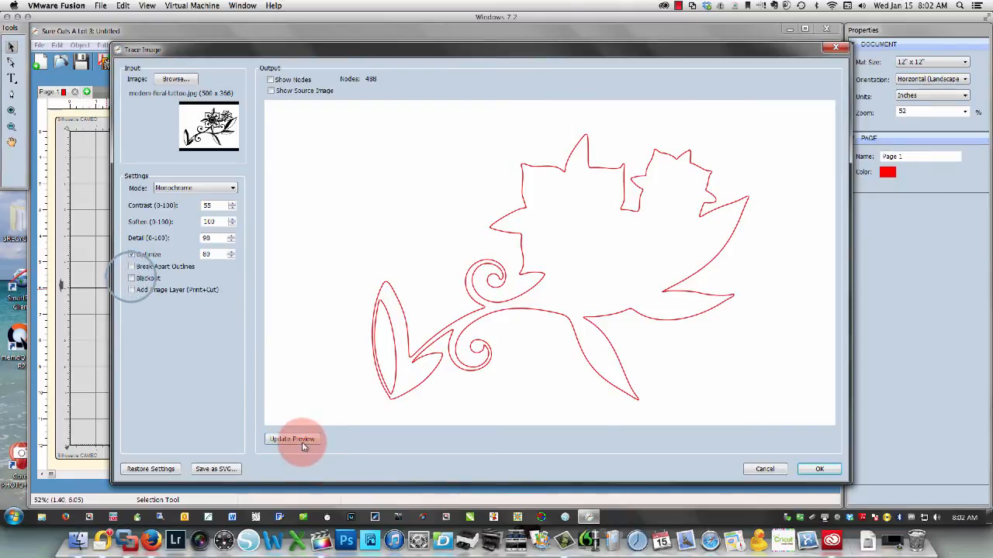
{"action": "left_click", "coordinate": [292, 439]}
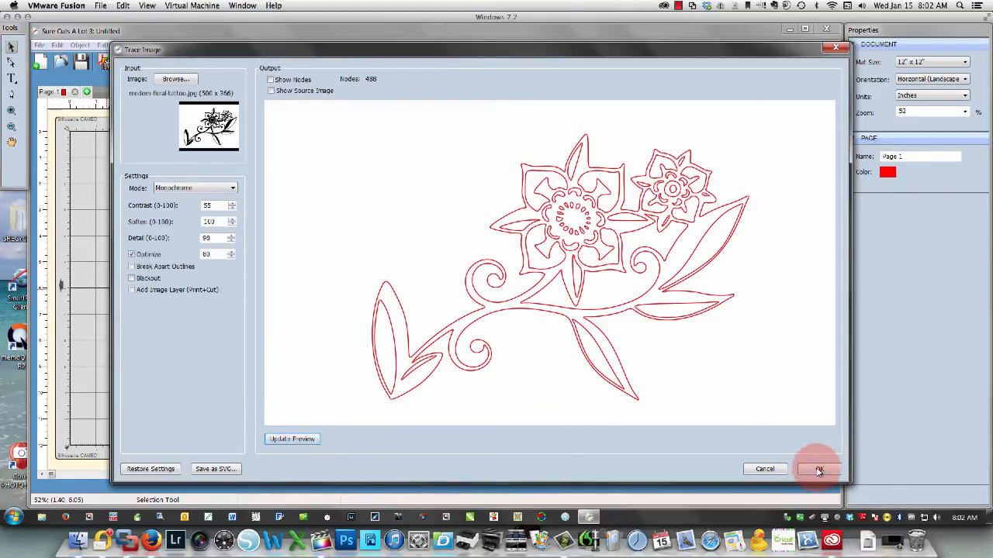
{"action": "left_click", "coordinate": [819, 469]}
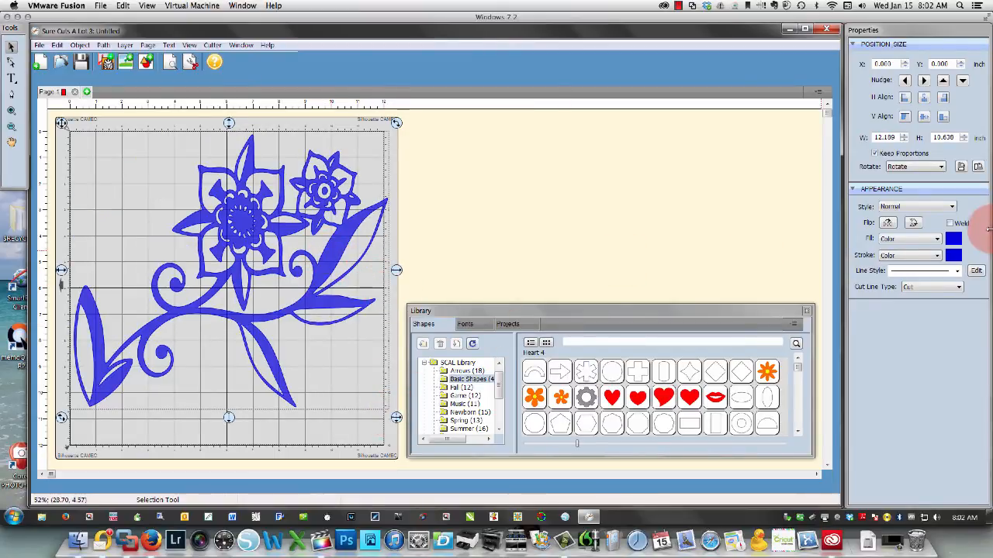
Step: Set the flower's Fill to None and recolour its stroke with the chosen pink
{"action": "left_click", "coordinate": [934, 239]}
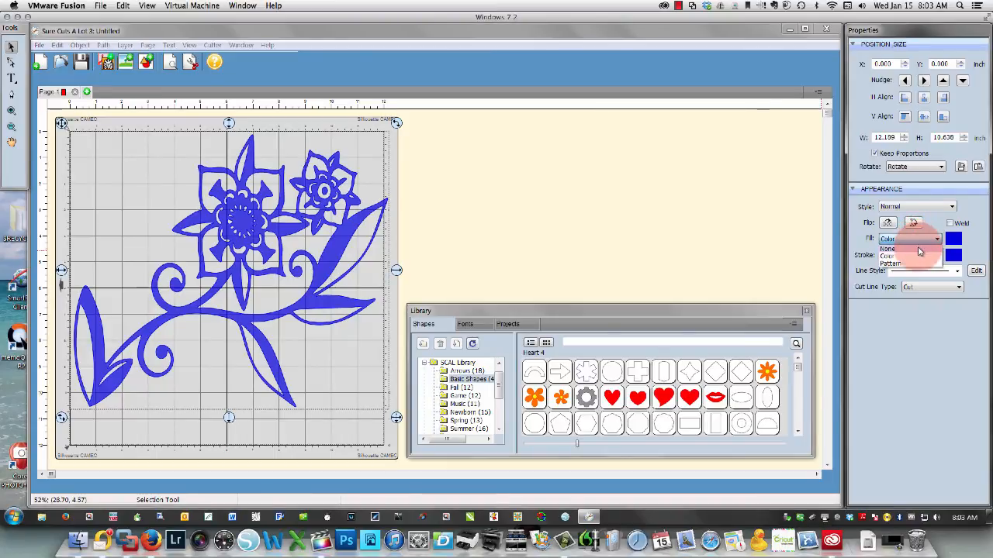
{"action": "left_click", "coordinate": [884, 248]}
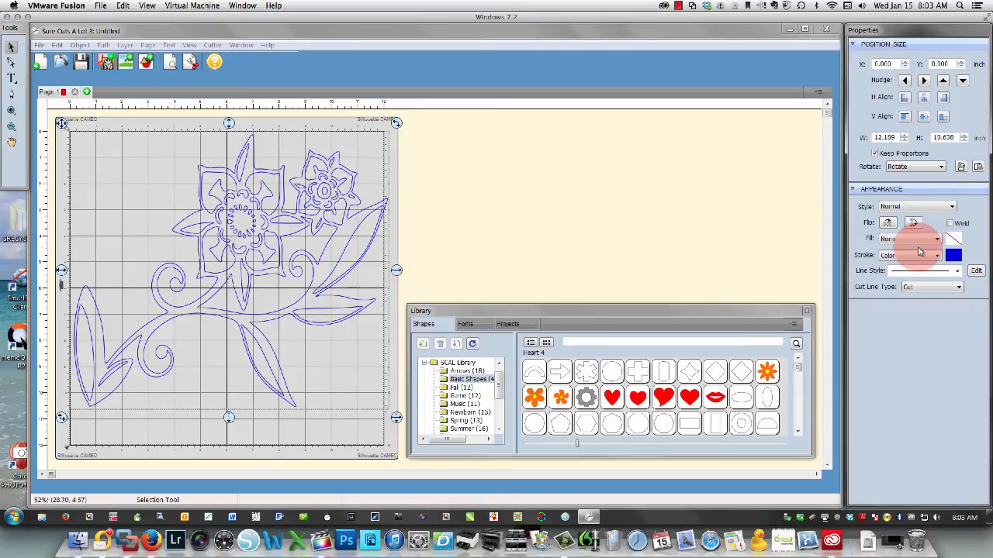
{"action": "left_click", "coordinate": [952, 255]}
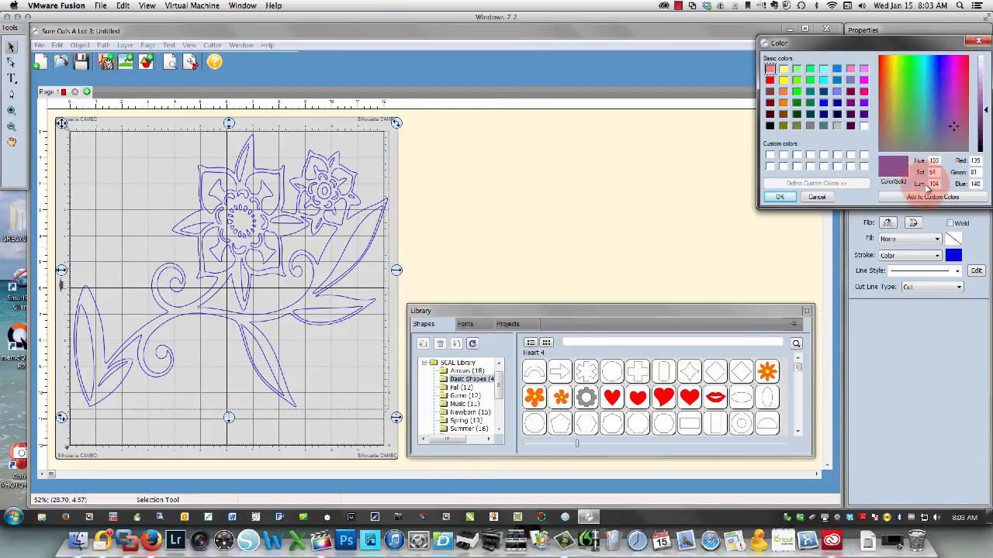
{"action": "left_click", "coordinate": [778, 195]}
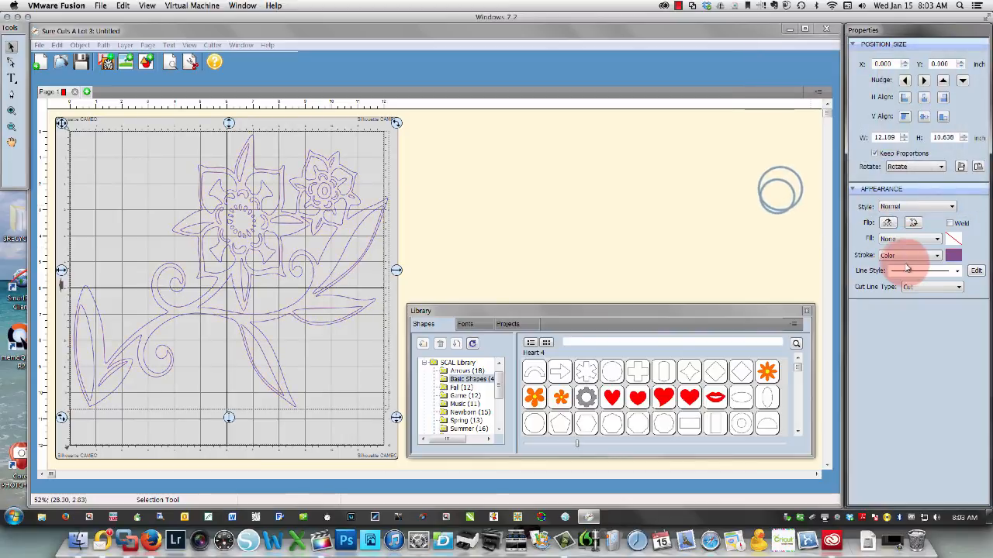